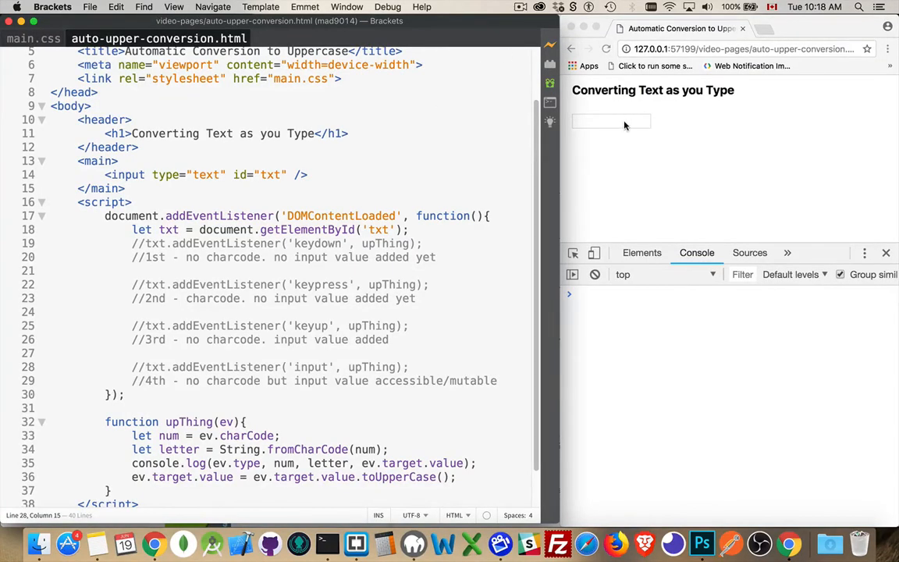
- Focus the preview page's text box and enter the letter a to test the keydown listener
click(611, 122)
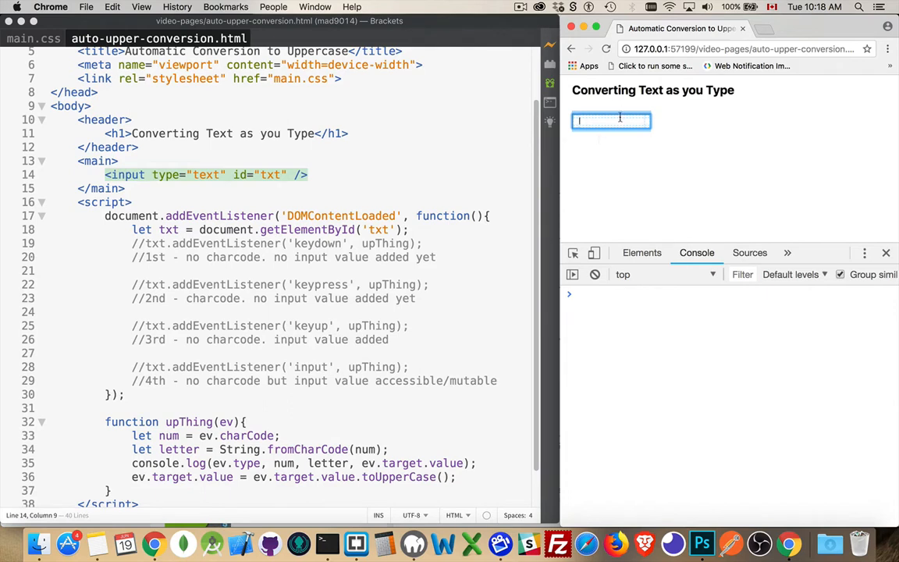
mouse_move(613, 145)
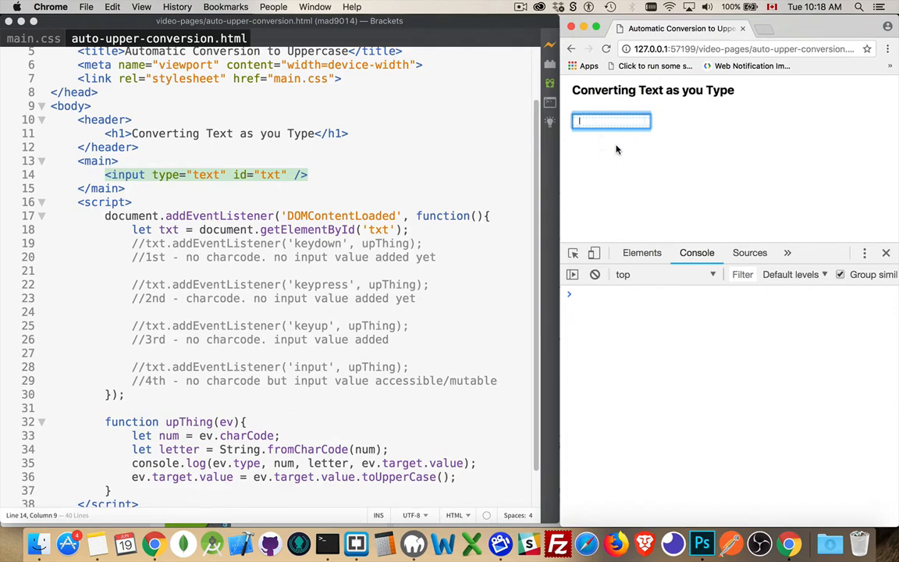
mouse_move(586, 144)
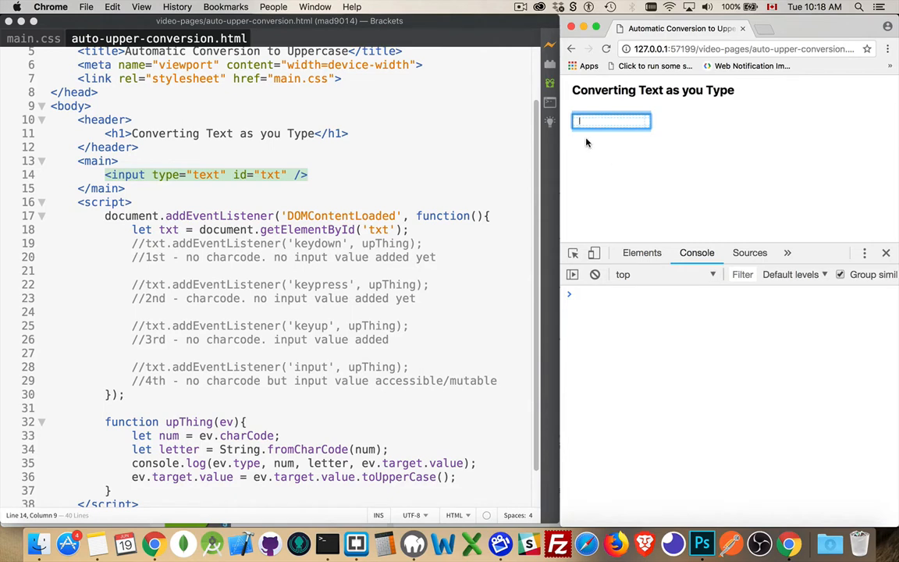
mouse_move(593, 158)
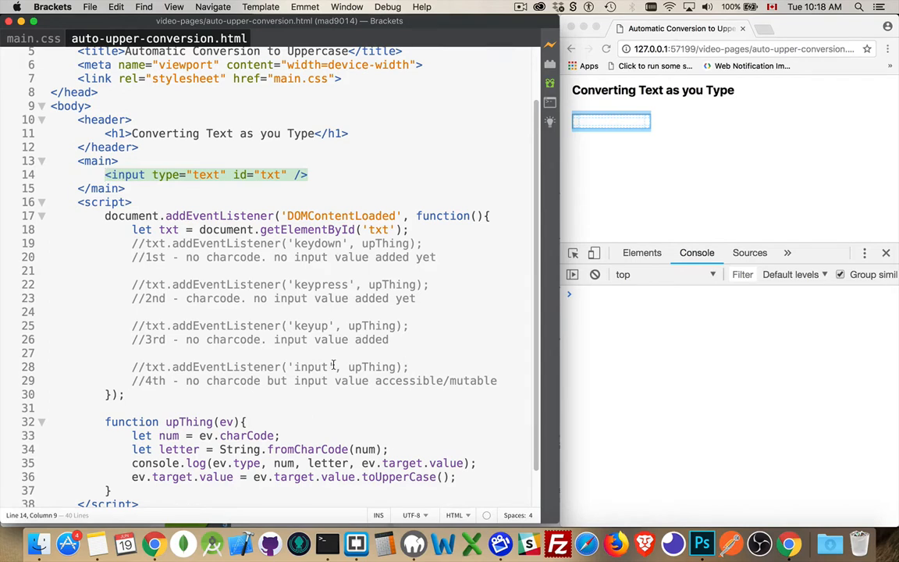
mouse_move(386, 393)
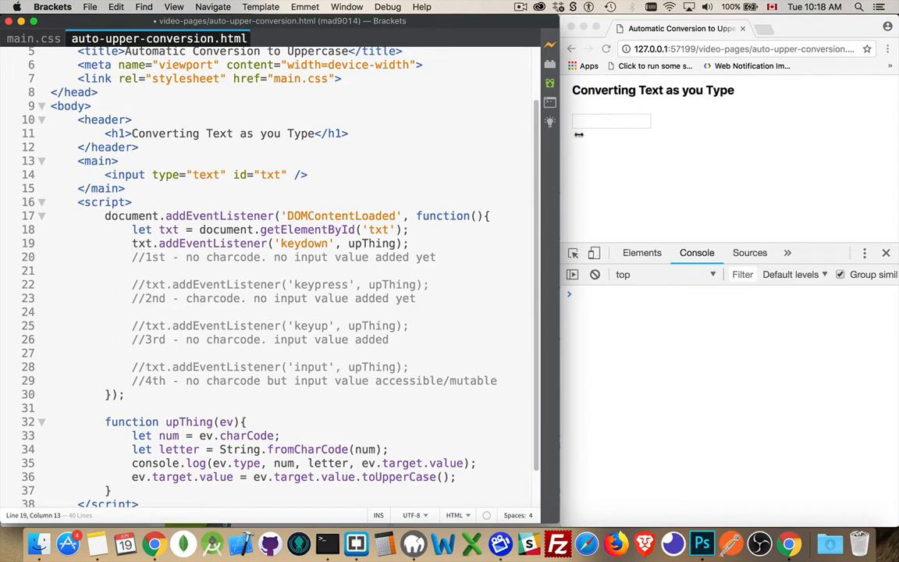
click(612, 122)
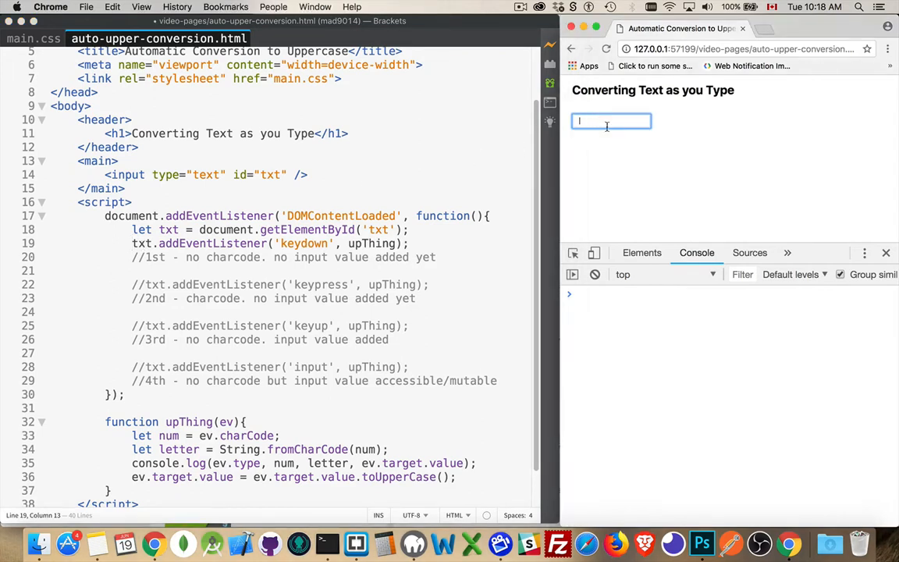
text(a)
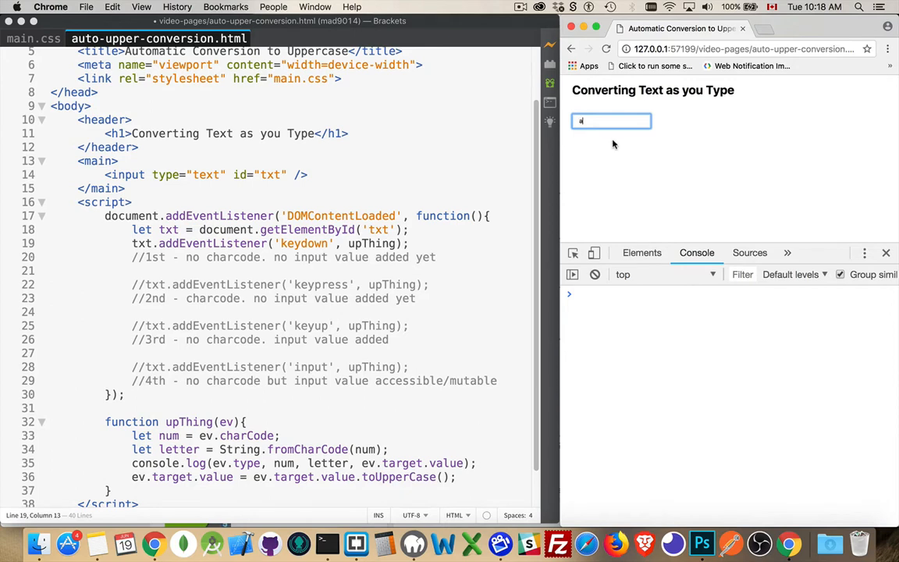
mouse_move(596, 134)
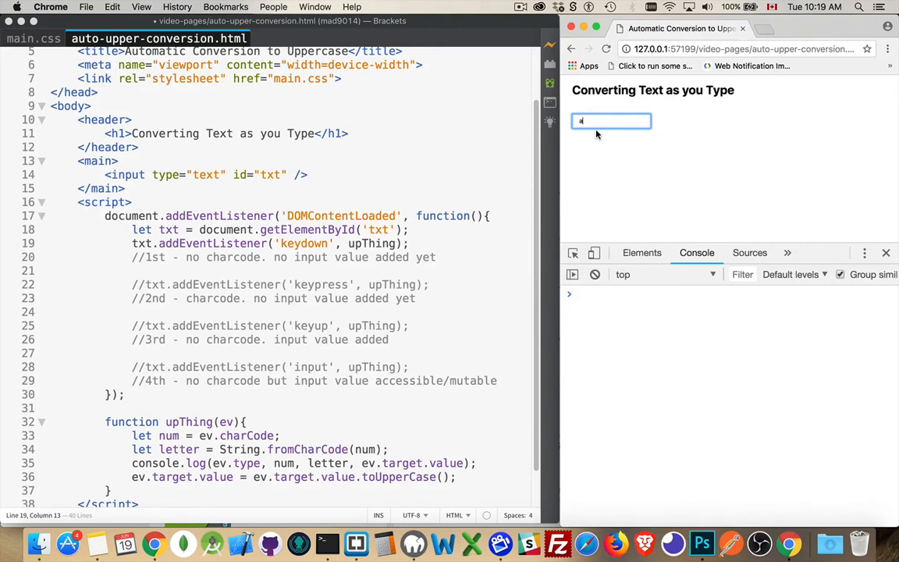
mouse_move(428, 342)
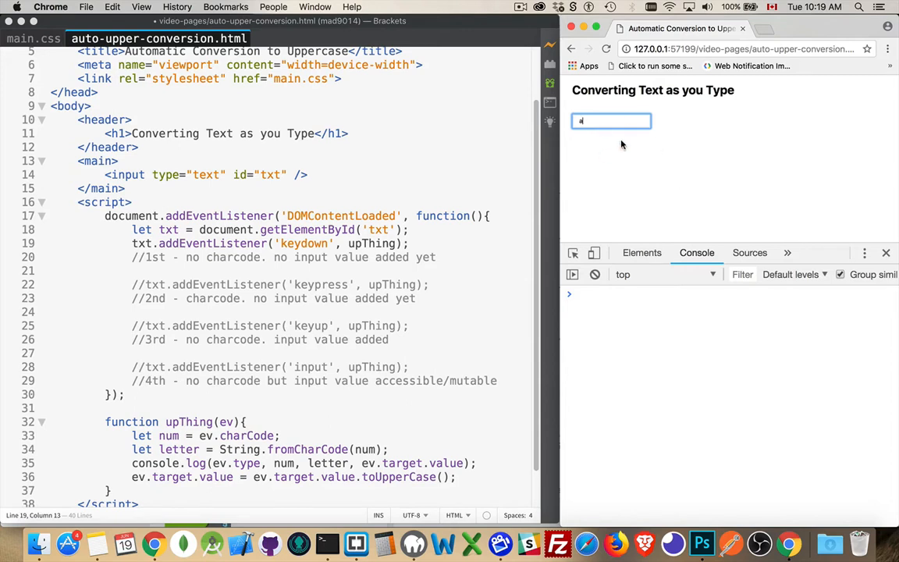
mouse_move(356, 256)
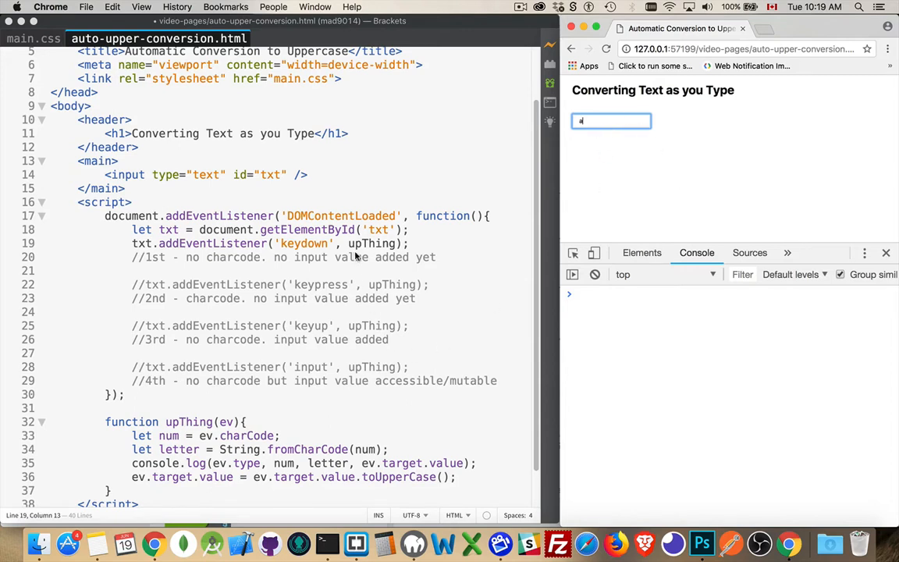
mouse_move(332, 365)
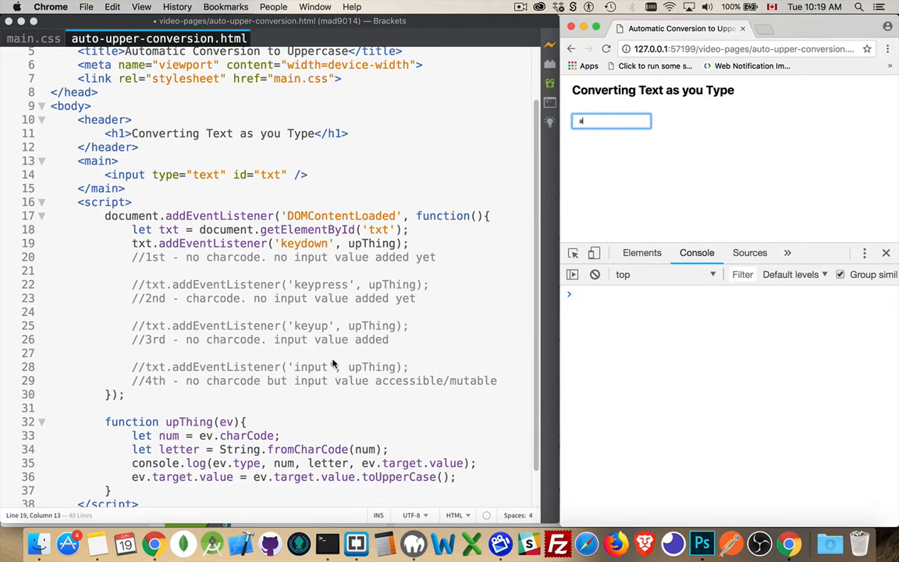
mouse_move(318, 356)
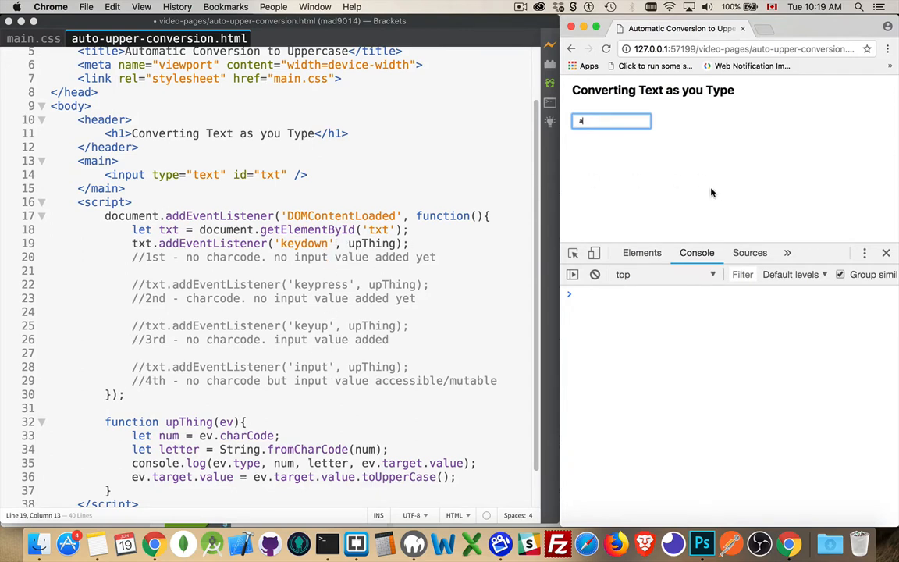
mouse_move(737, 175)
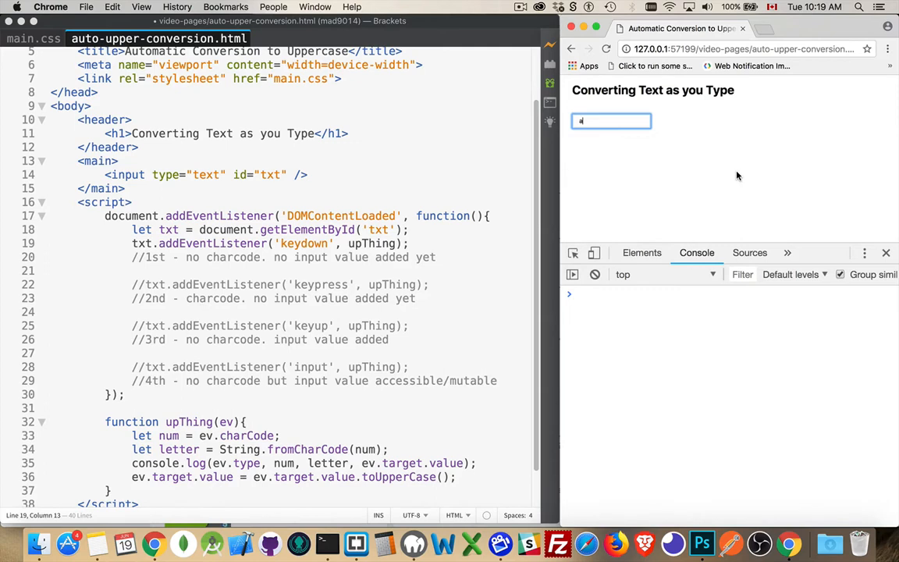
mouse_move(391, 297)
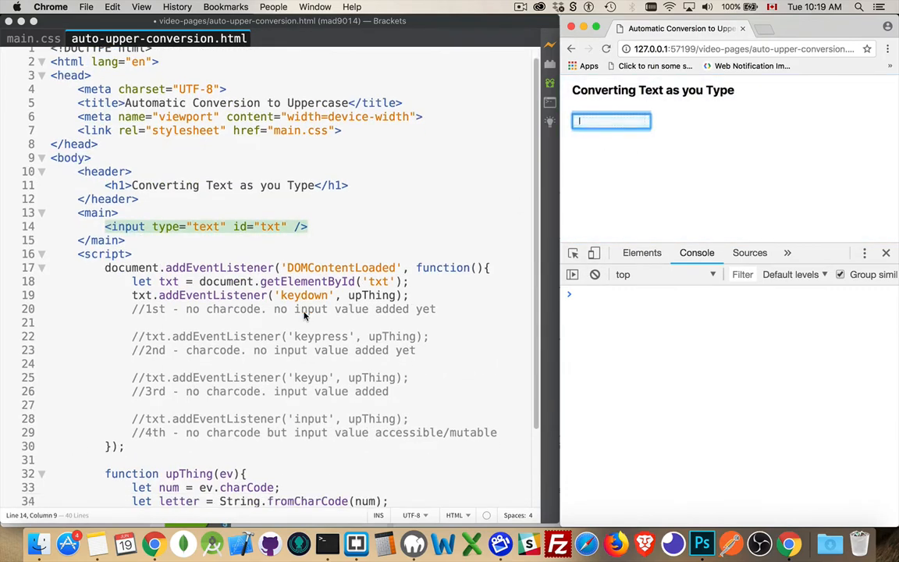
- Scroll the editor down to reveal the upThing function and the closing tags
scroll(down, 3)
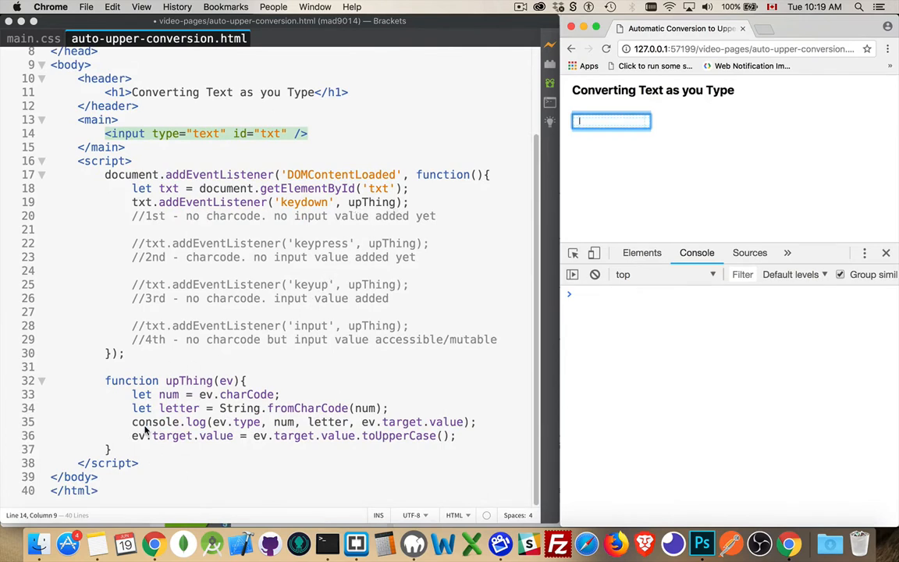
mouse_move(289, 380)
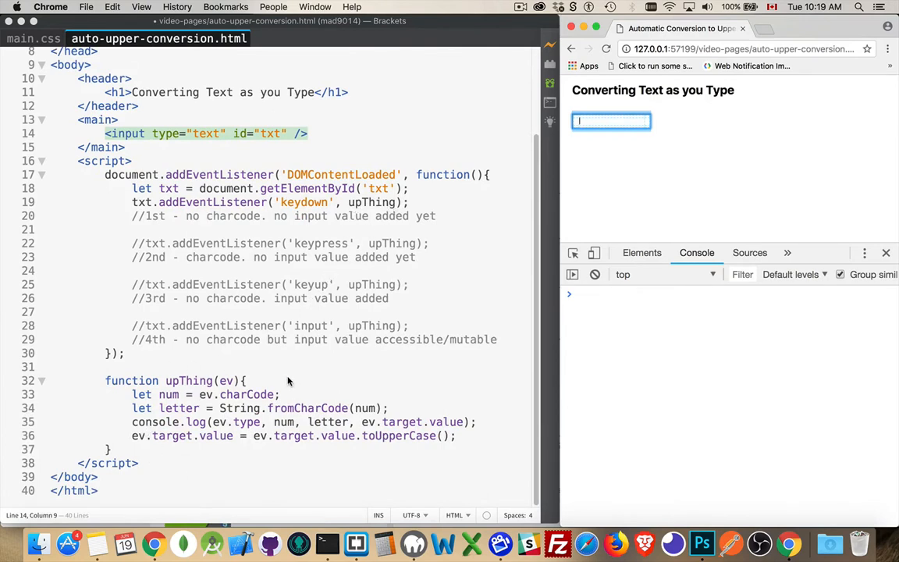
mouse_move(221, 387)
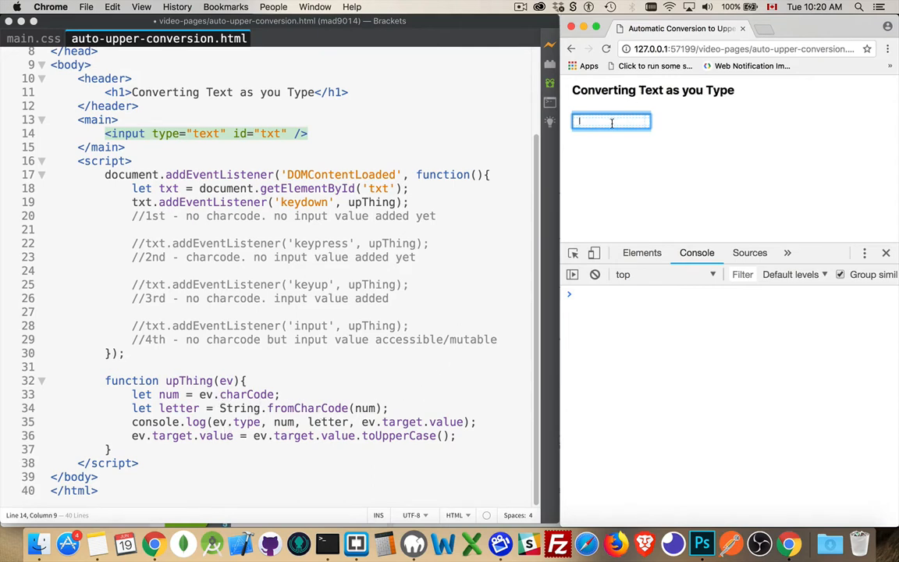
- Enter a then s in the page's text field so the console logs keydown entries
text(a)
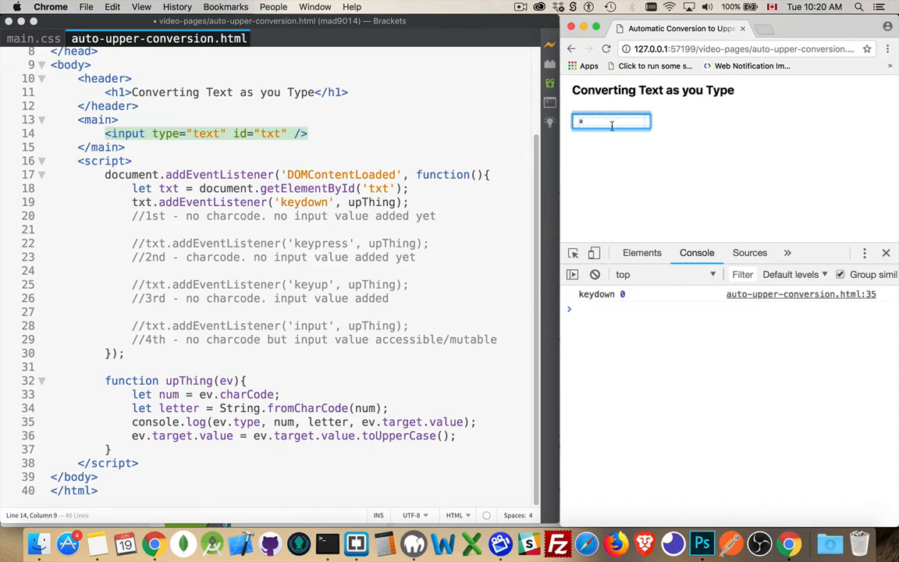
mouse_move(623, 294)
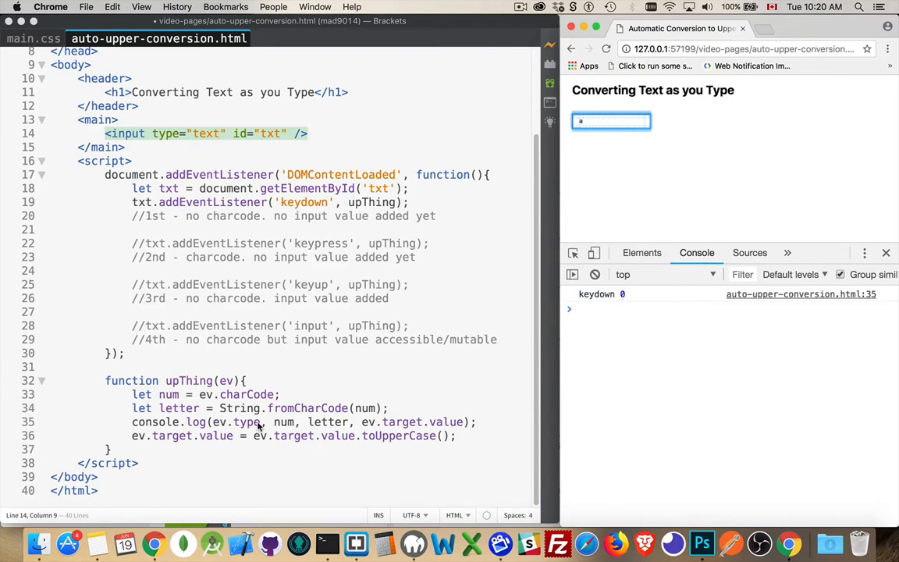
mouse_move(289, 426)
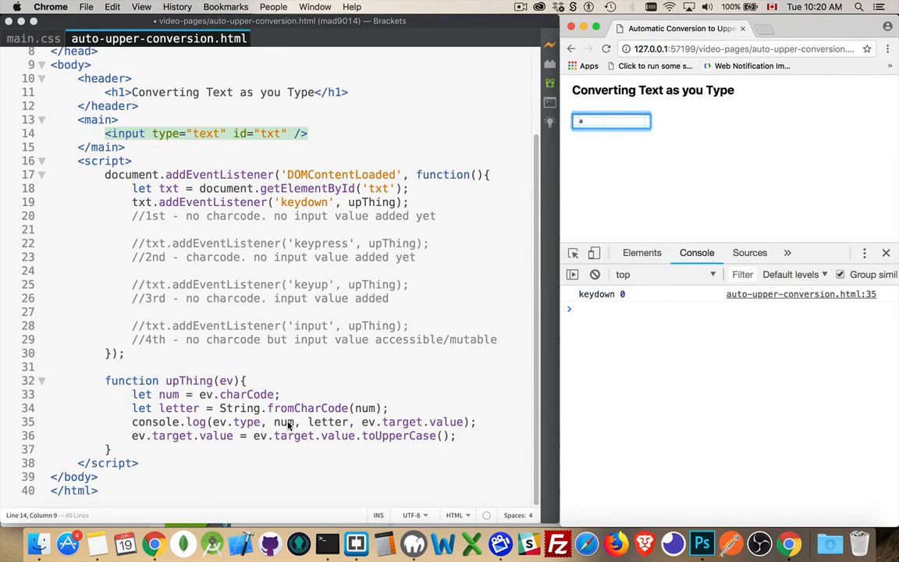
mouse_move(328, 425)
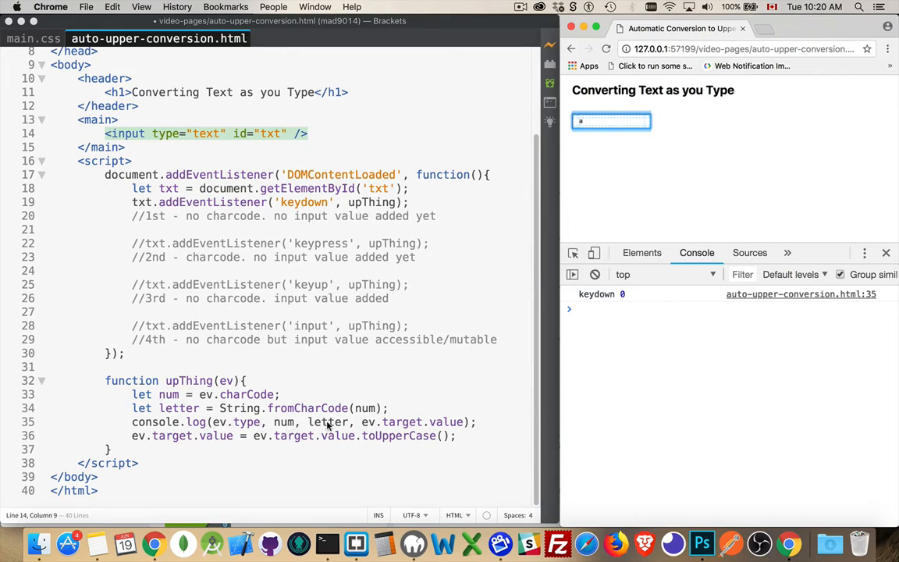
mouse_move(663, 328)
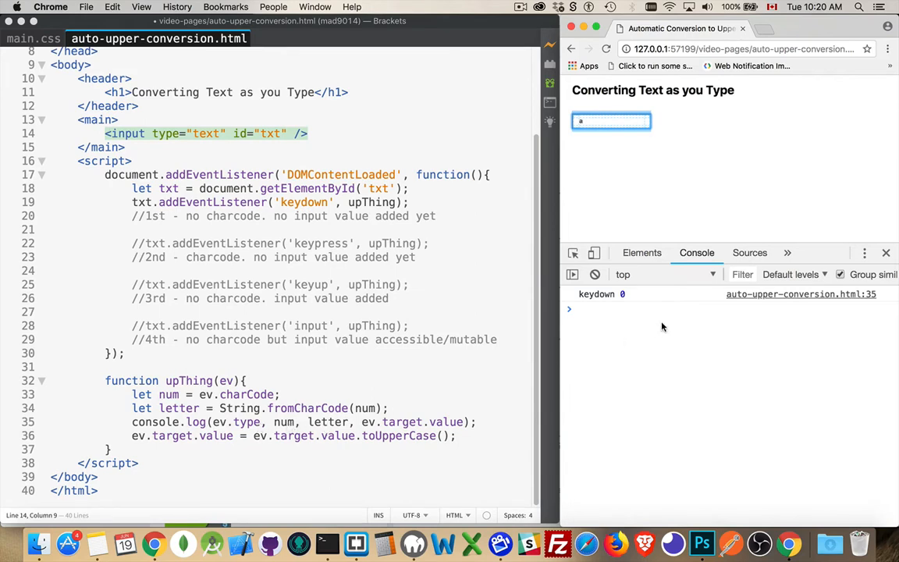
mouse_move(636, 300)
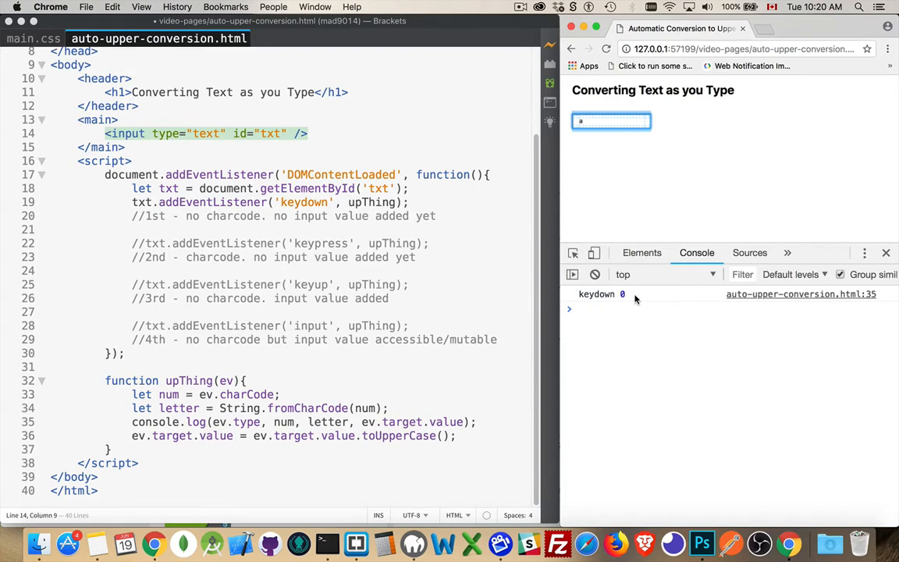
mouse_move(711, 297)
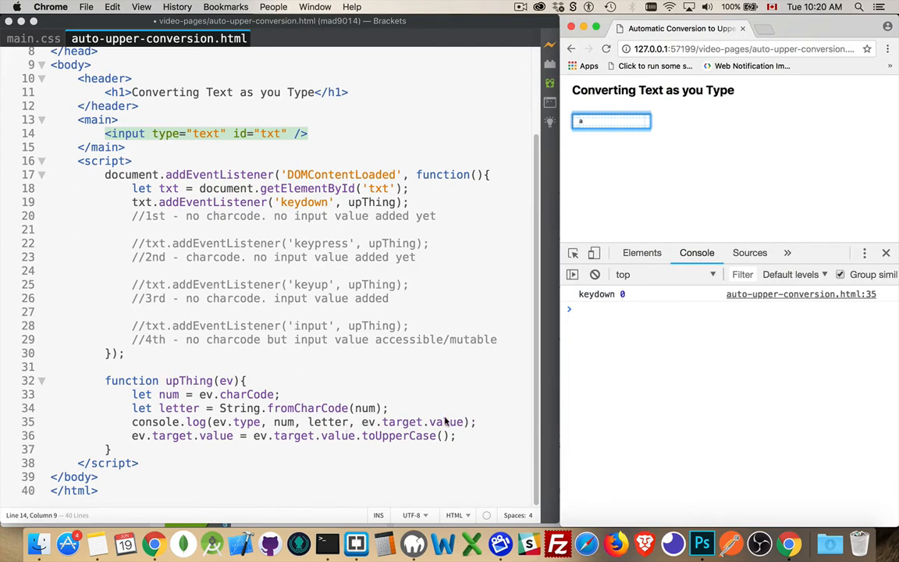
mouse_move(491, 355)
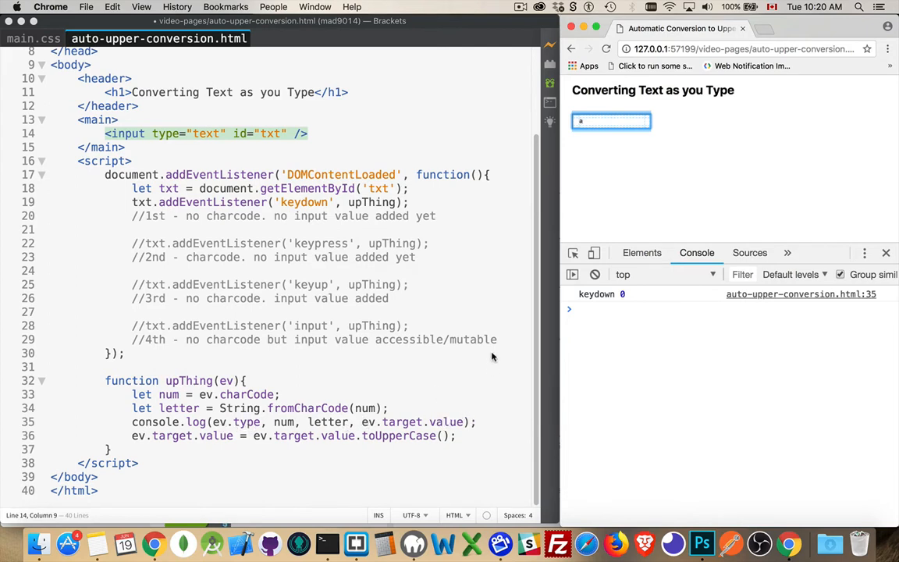
mouse_move(396, 212)
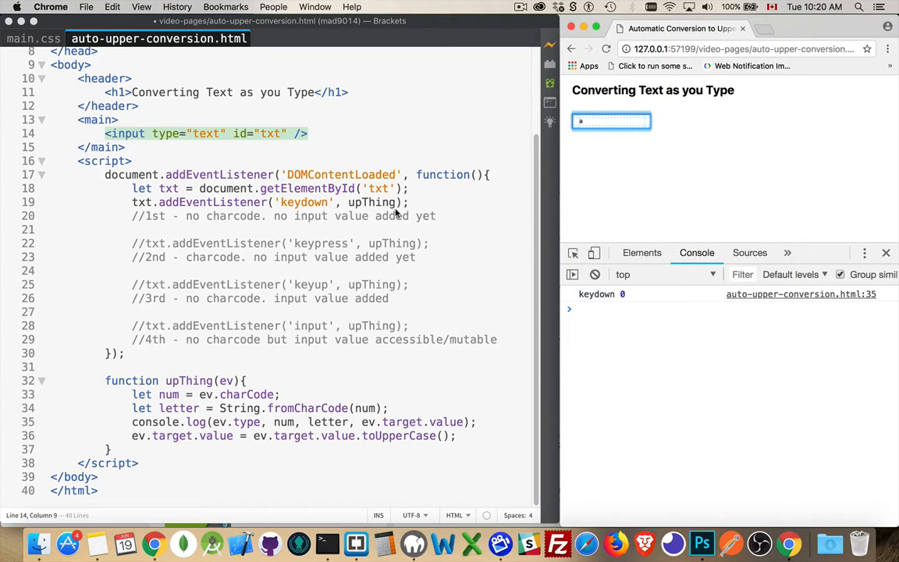
mouse_move(620, 233)
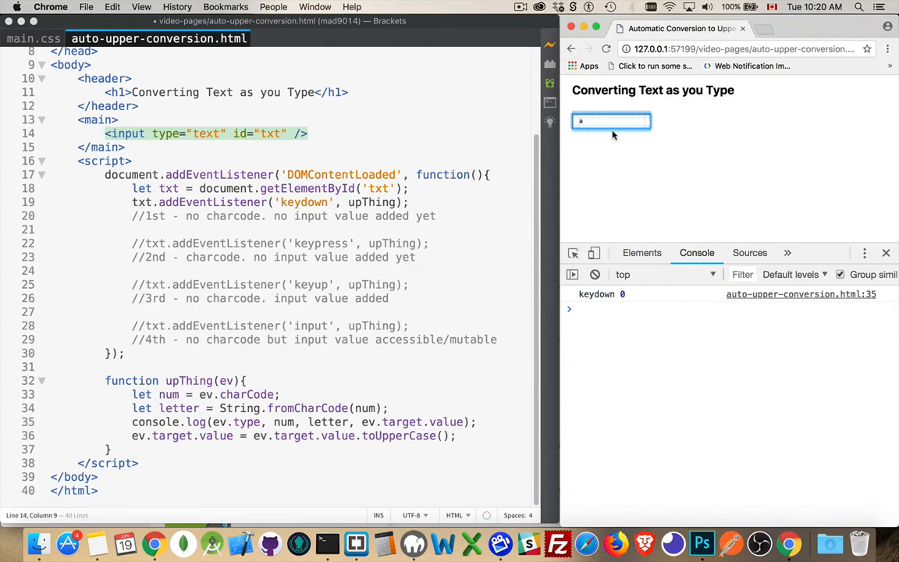
text(s)
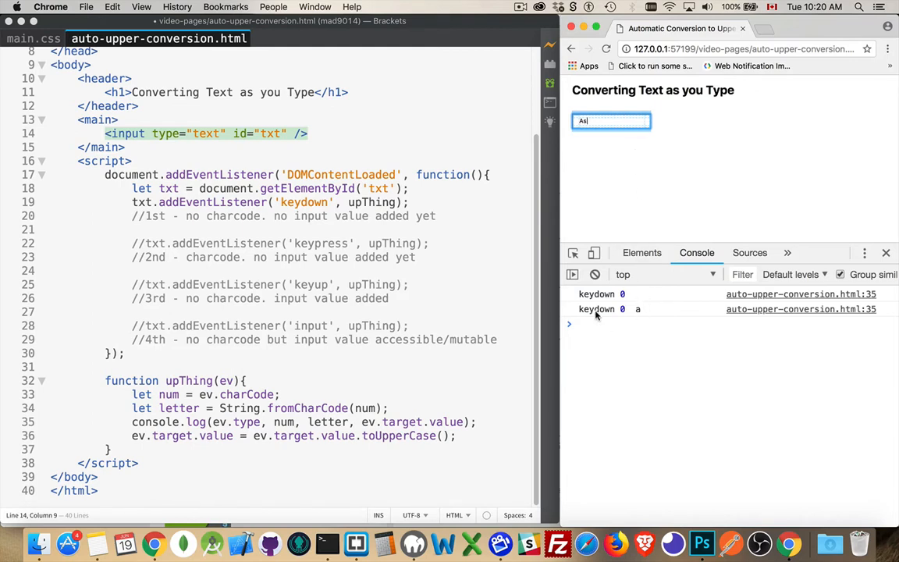
mouse_move(622, 315)
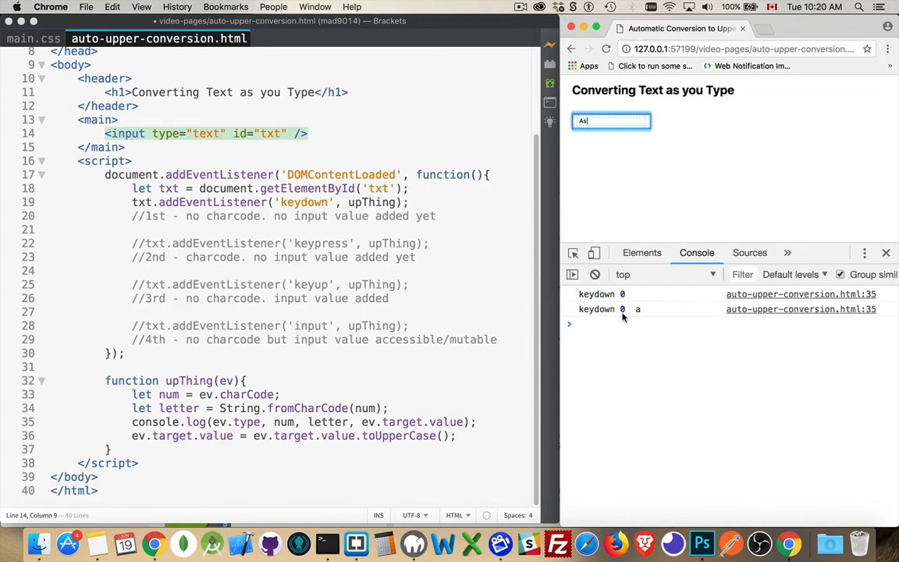
mouse_move(586, 97)
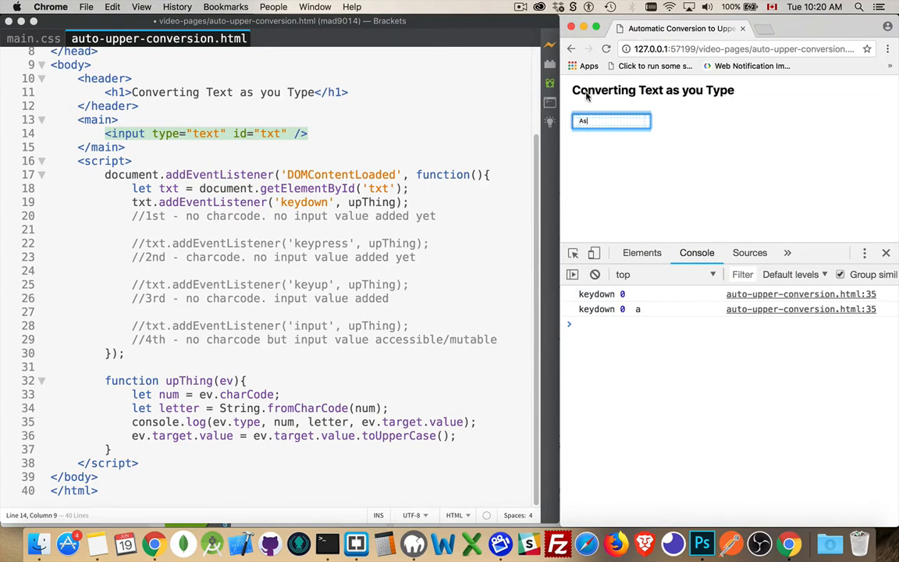
mouse_move(587, 139)
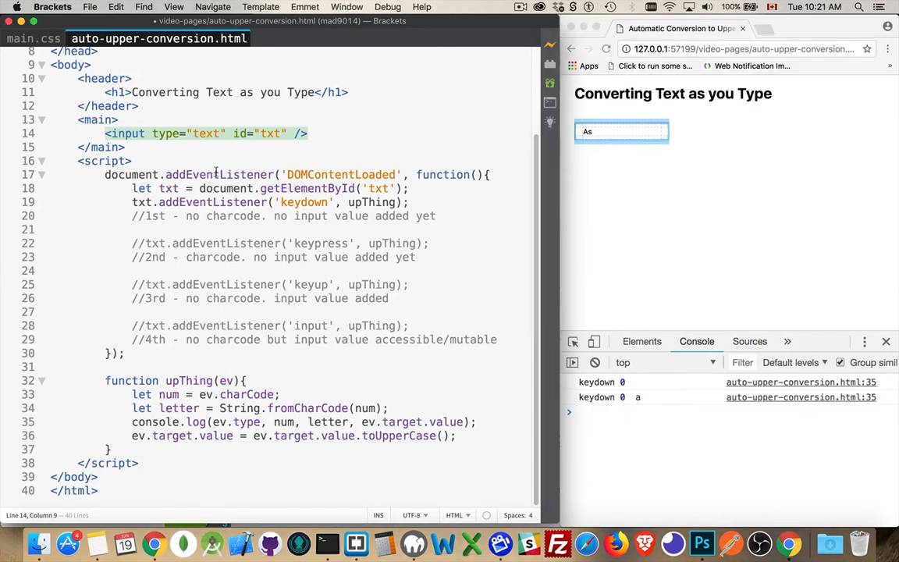
- Add style="font-size: 30px" inside the <input> tag
click(290, 134)
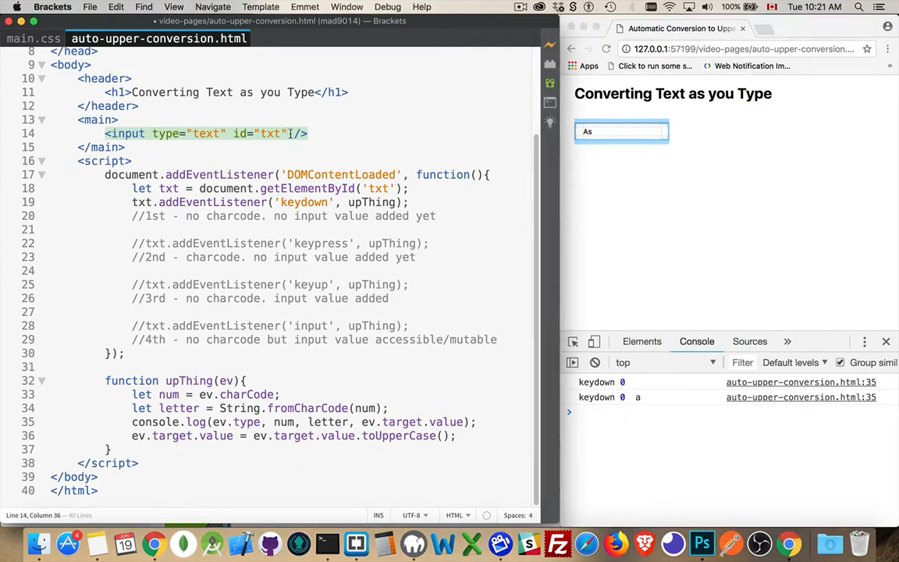
text(style="")
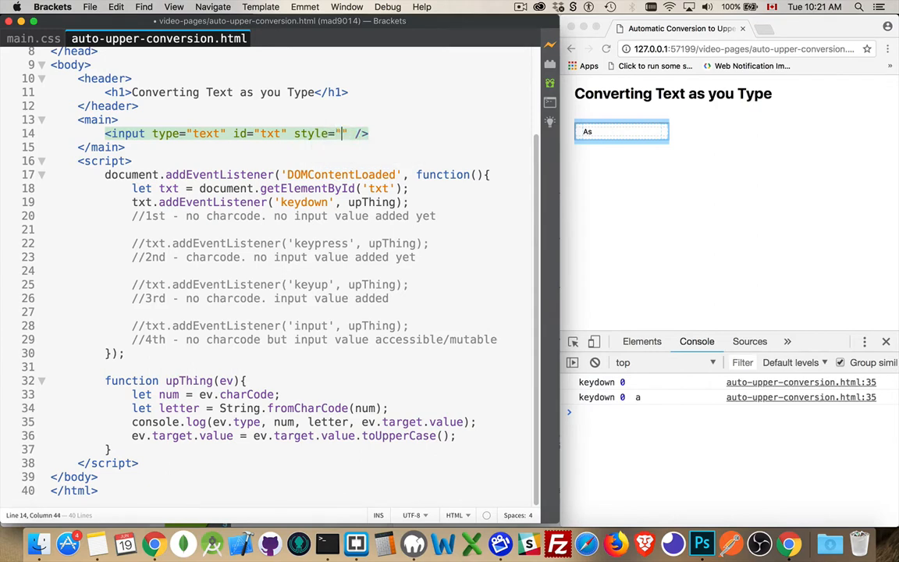
text(font-size:)
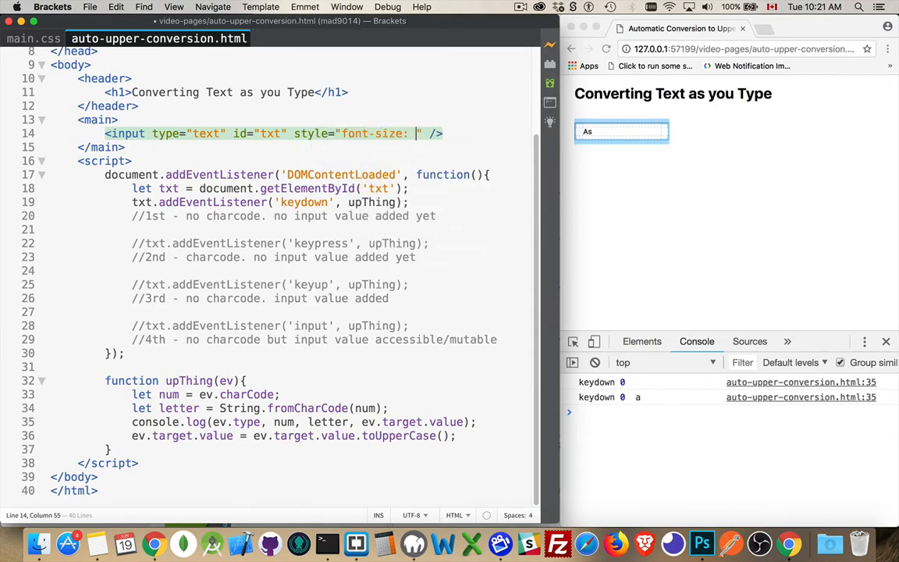
text(30px)
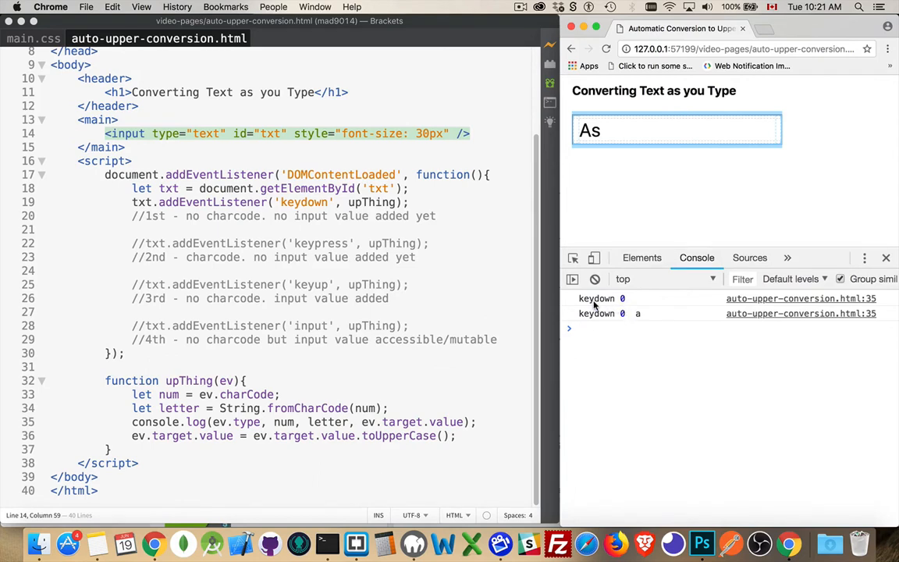
mouse_move(624, 309)
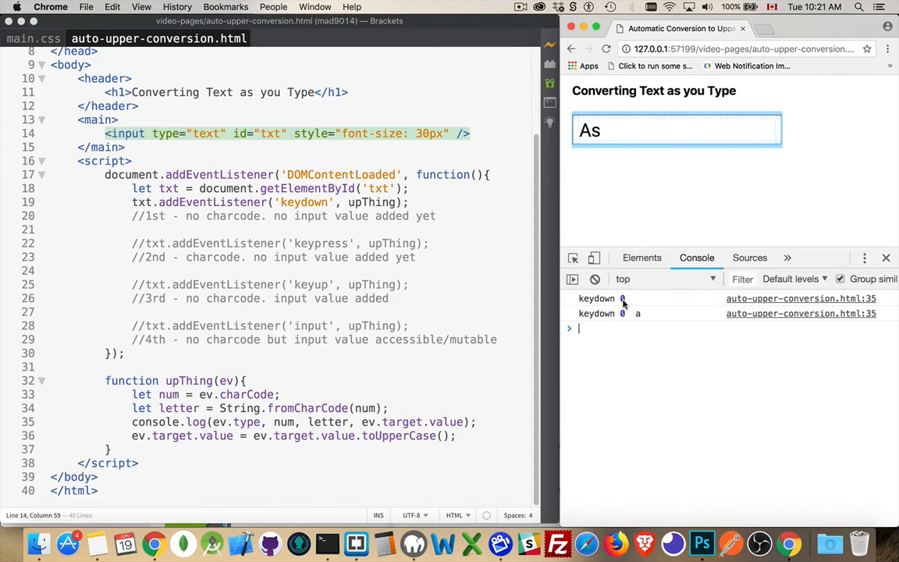
mouse_move(634, 304)
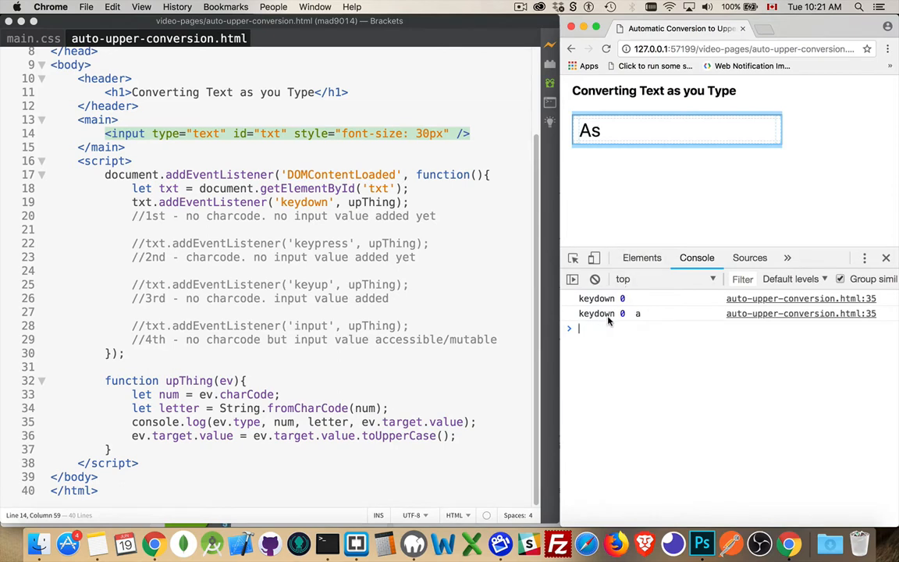
mouse_move(624, 321)
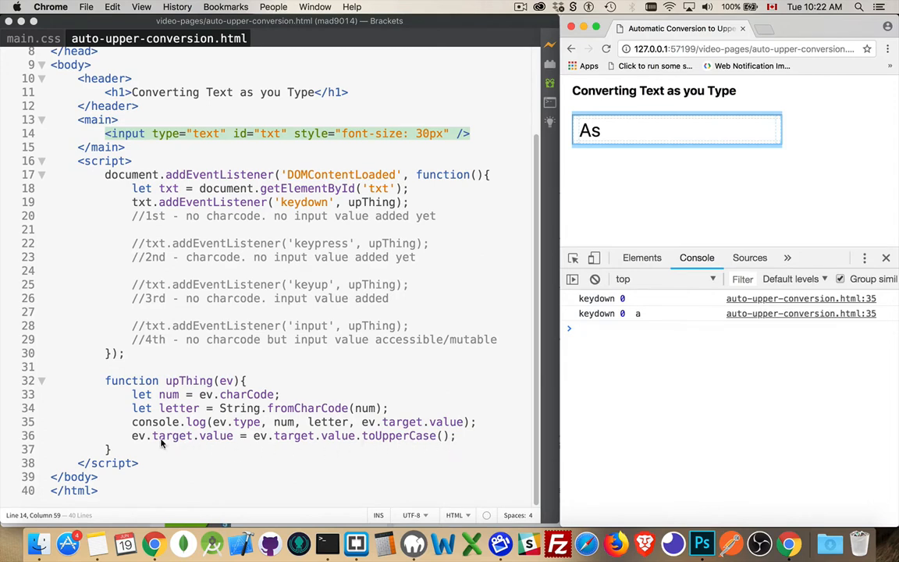
mouse_move(211, 459)
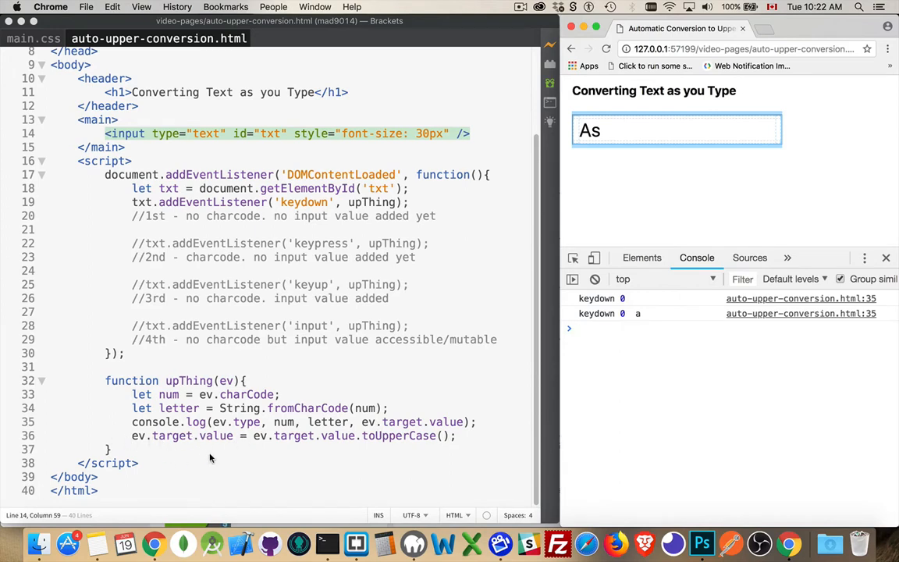
mouse_move(449, 480)
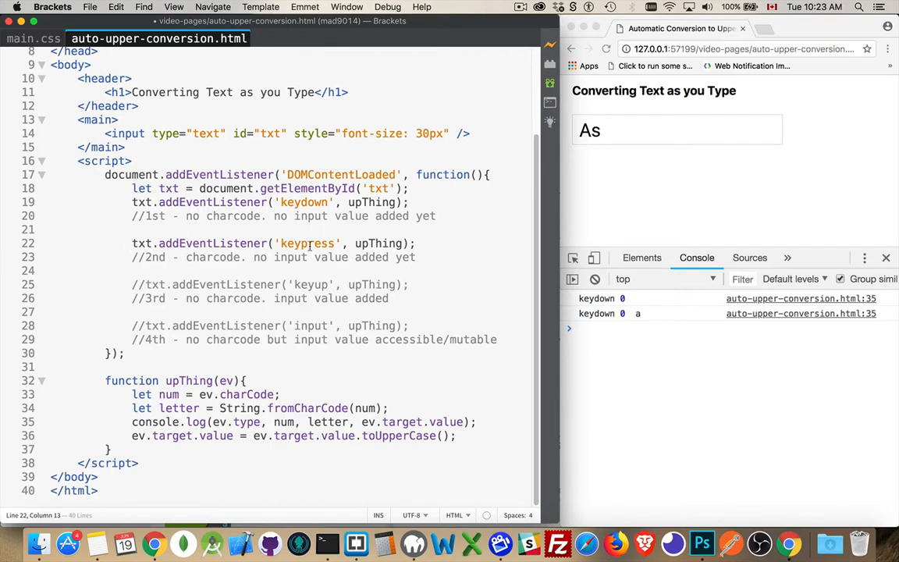
mouse_move(607, 347)
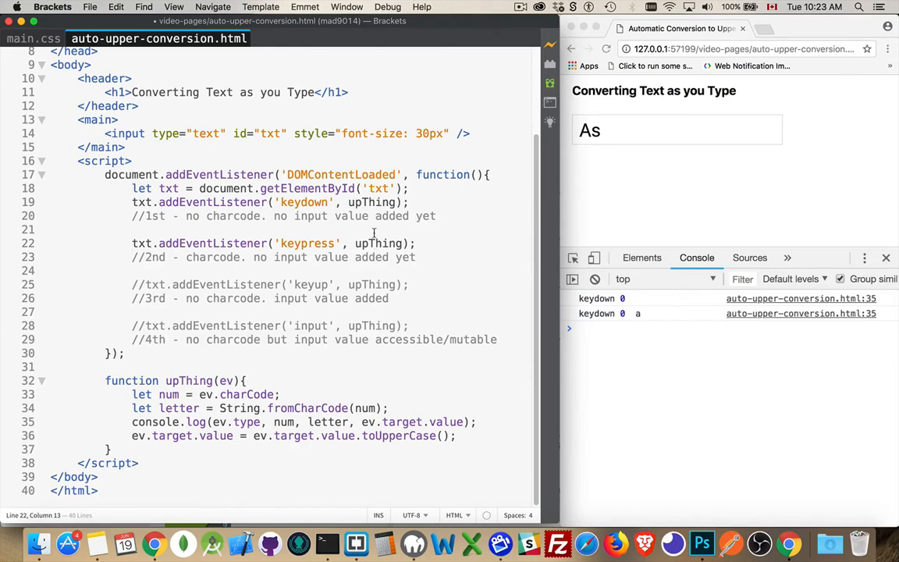
- Go to the keyup addEventListener line to remove its comment markers
click(133, 243)
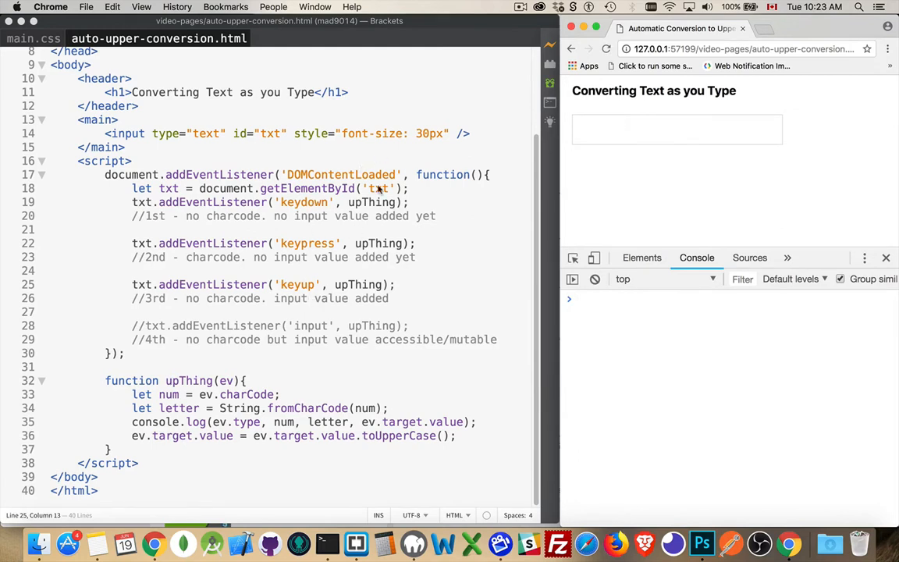
mouse_move(636, 315)
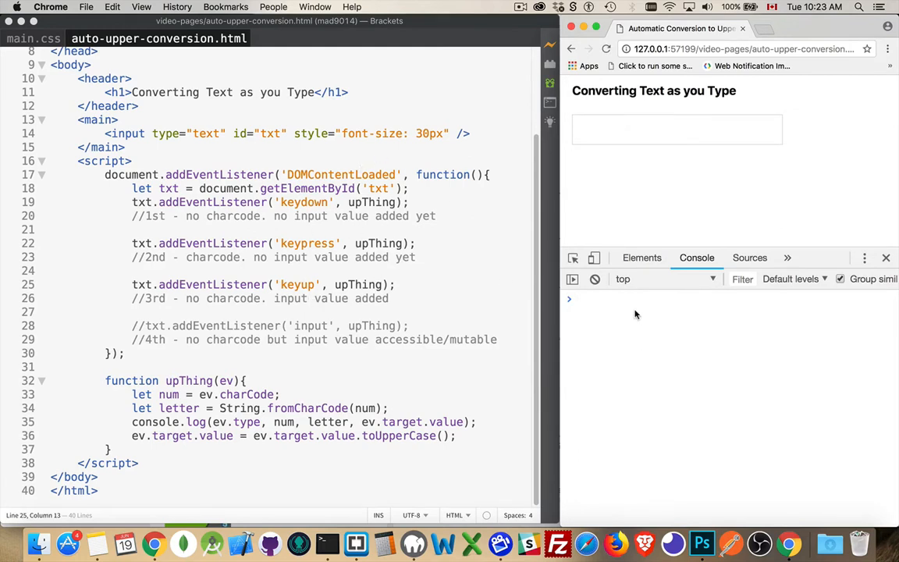
mouse_move(583, 371)
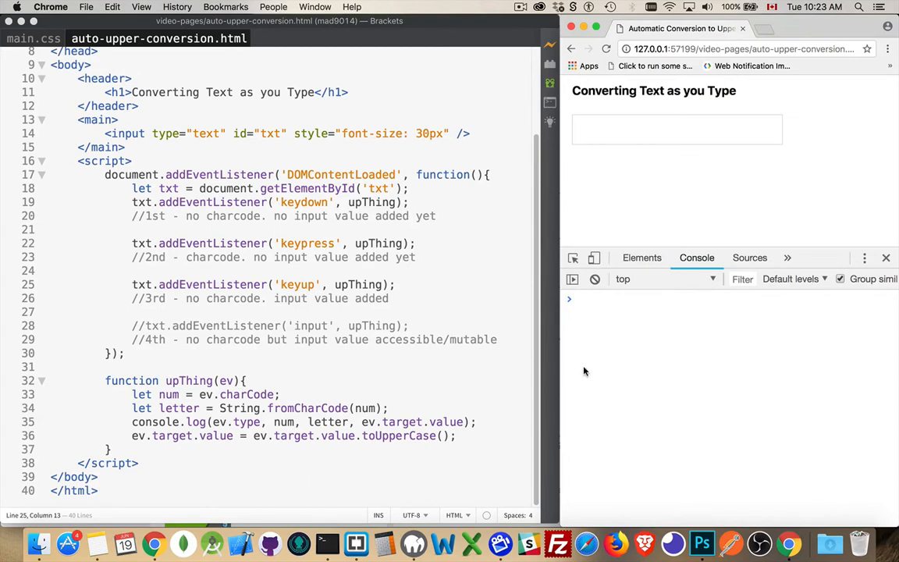
mouse_move(324, 203)
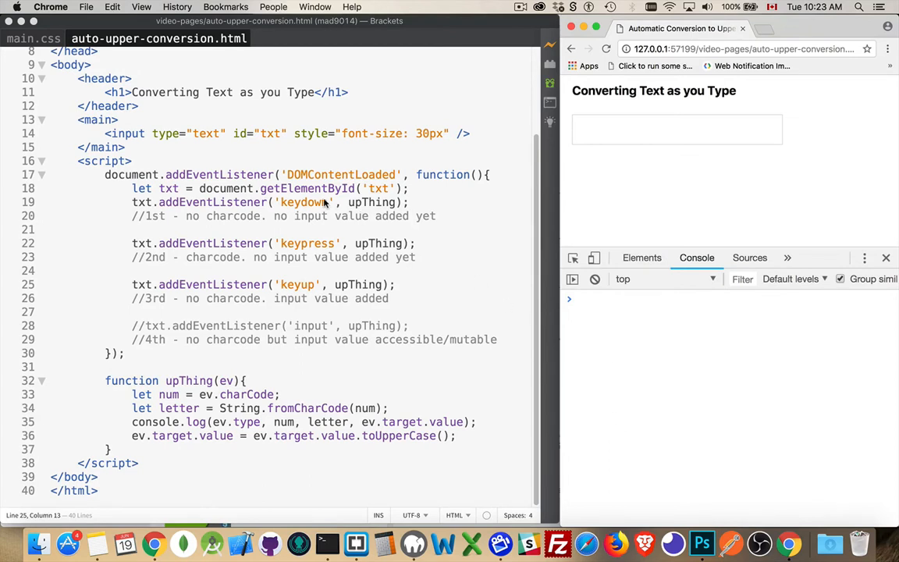
mouse_move(318, 303)
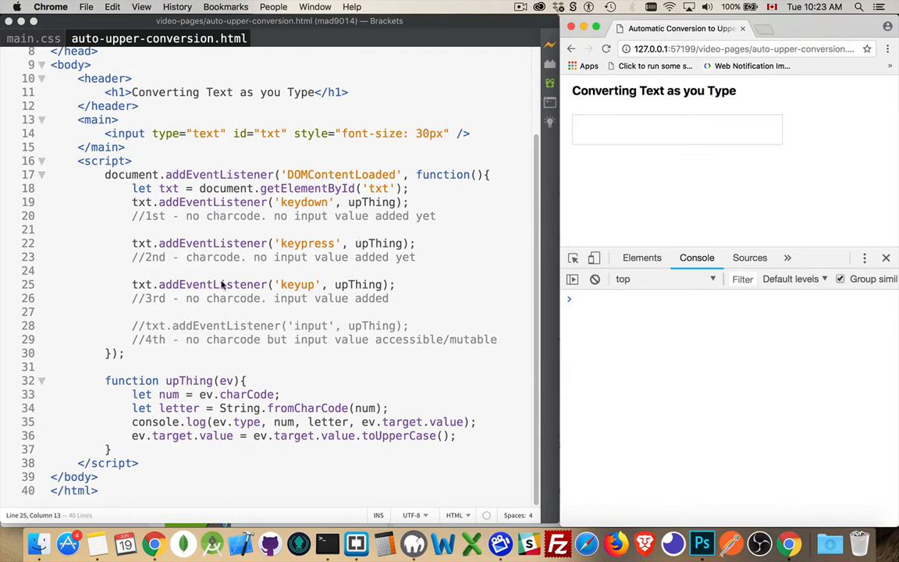
mouse_move(227, 287)
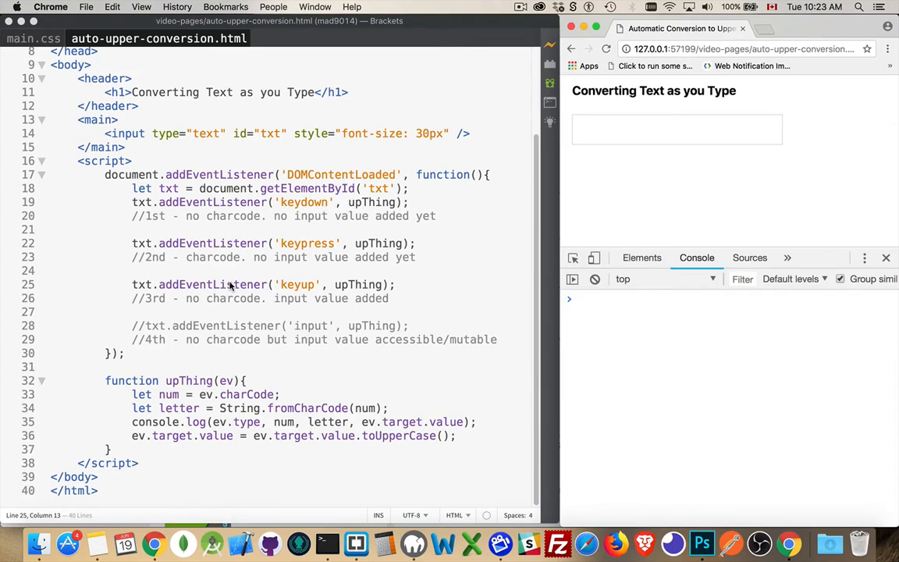
mouse_move(624, 140)
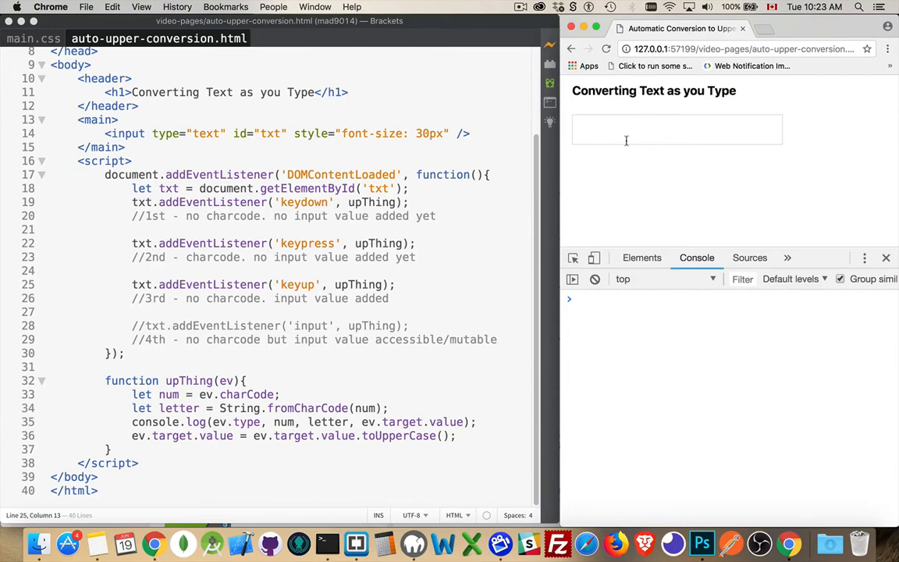
mouse_move(630, 159)
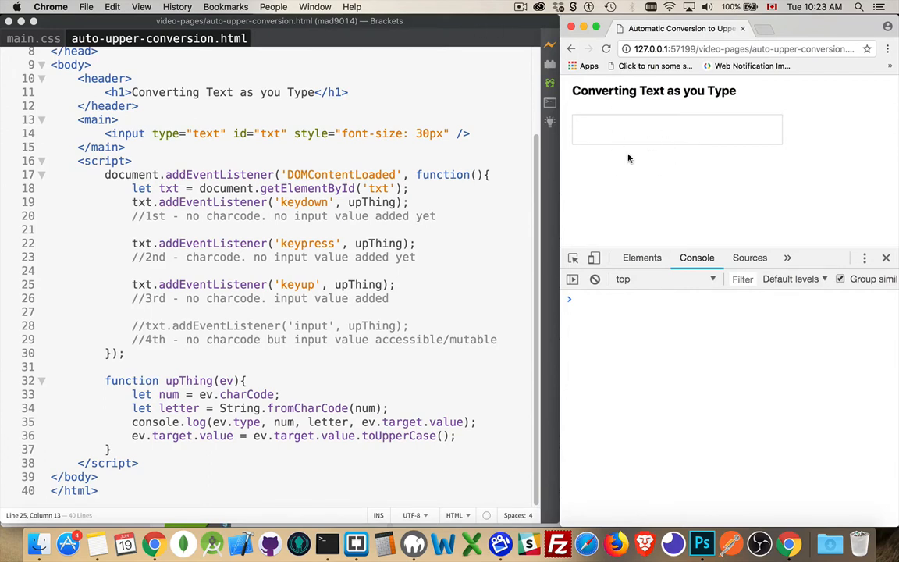
mouse_move(337, 212)
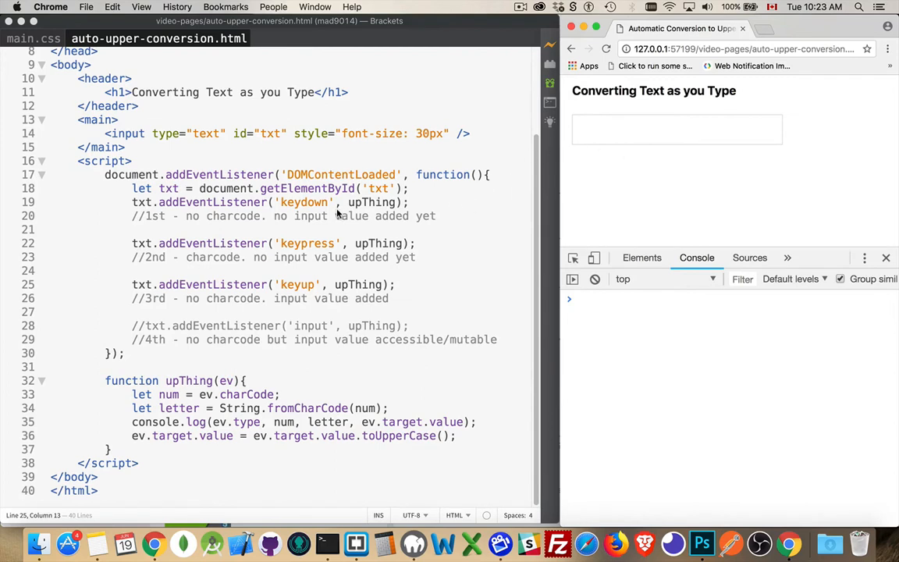
mouse_move(427, 215)
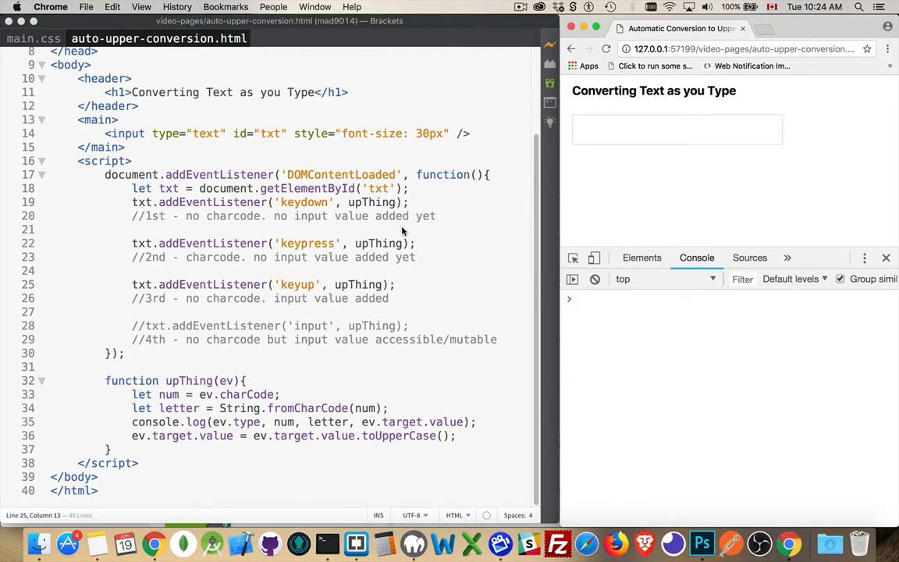
mouse_move(409, 242)
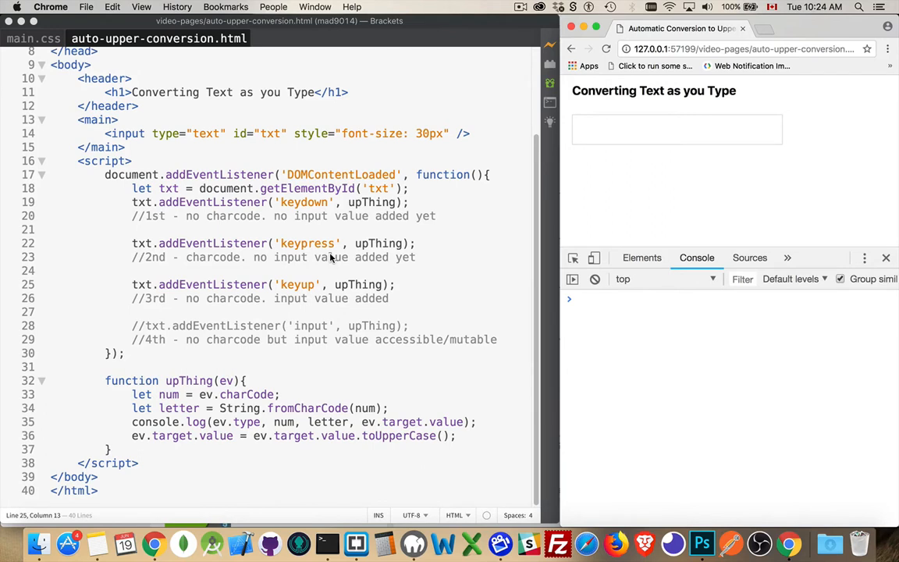
- Enter a then s in the page's field, logging keydown, keypress and keyup for each letter
click(676, 128)
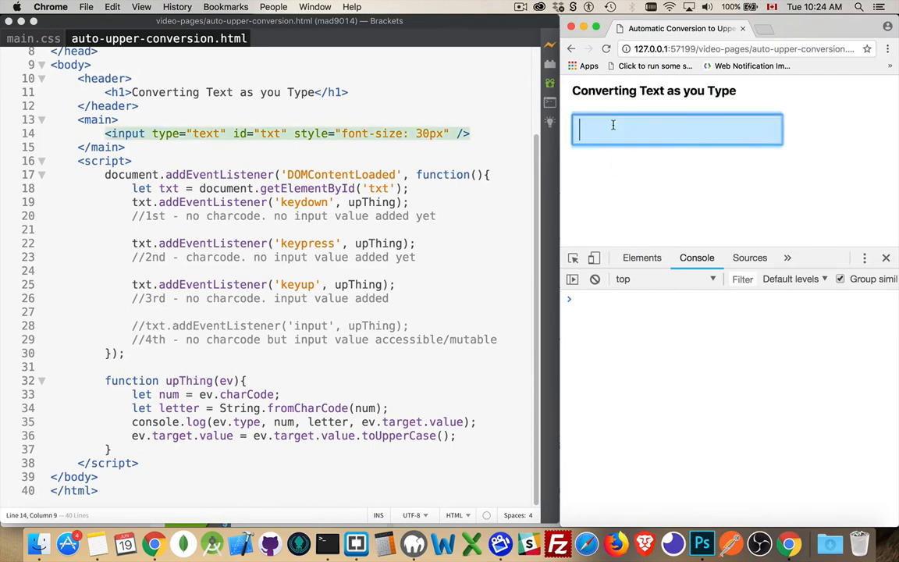
text(a)
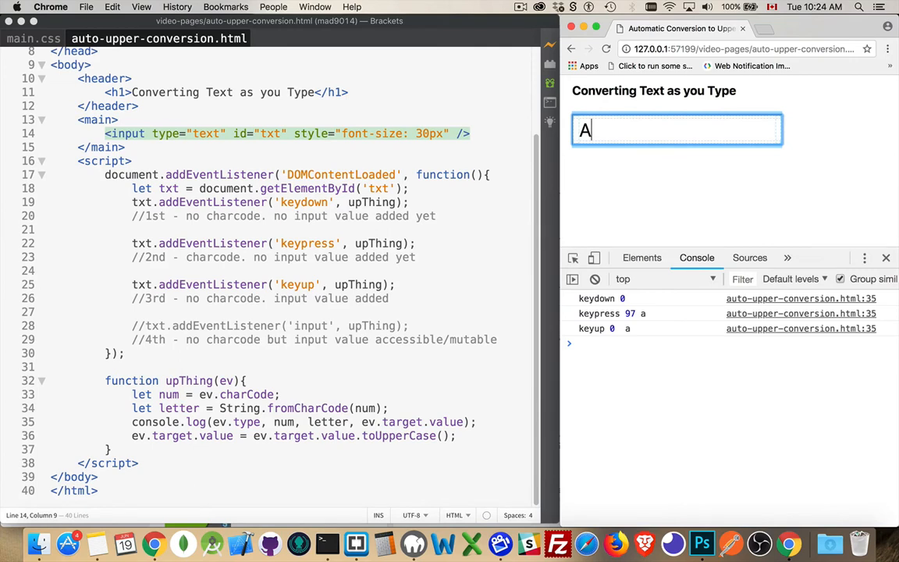
mouse_move(624, 298)
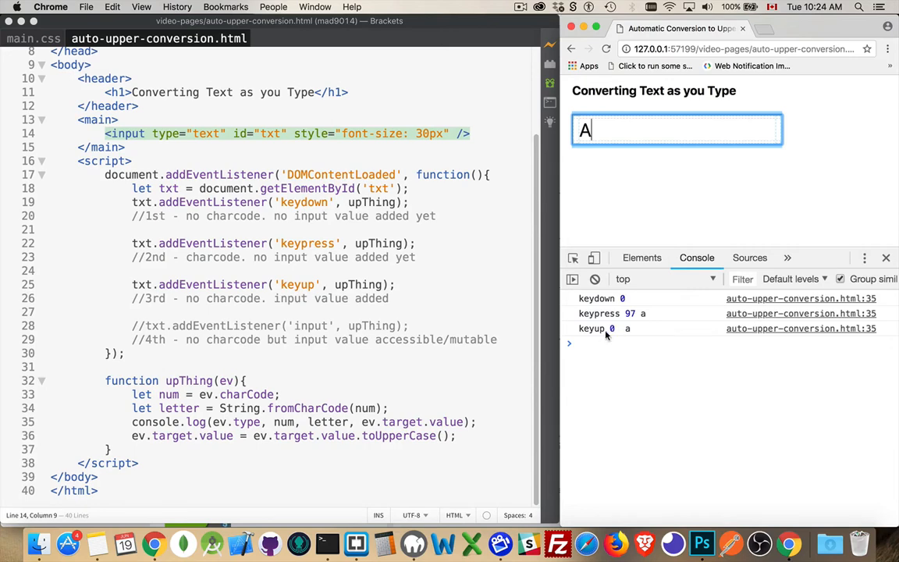
mouse_move(640, 321)
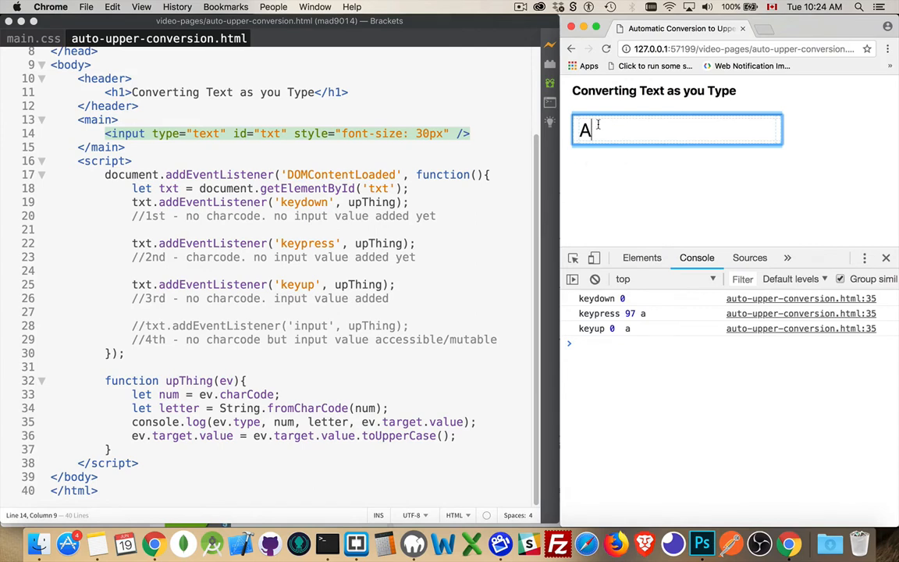
mouse_move(601, 156)
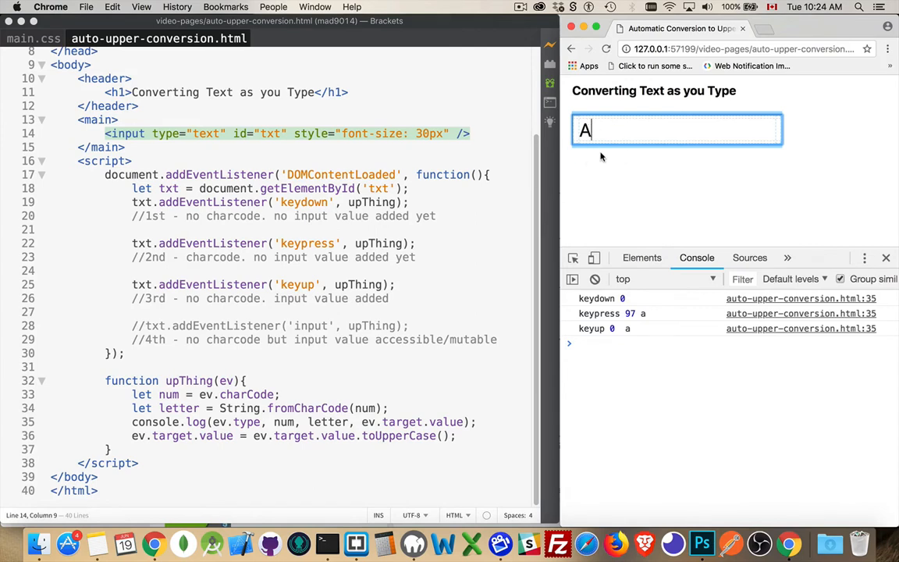
text(s)
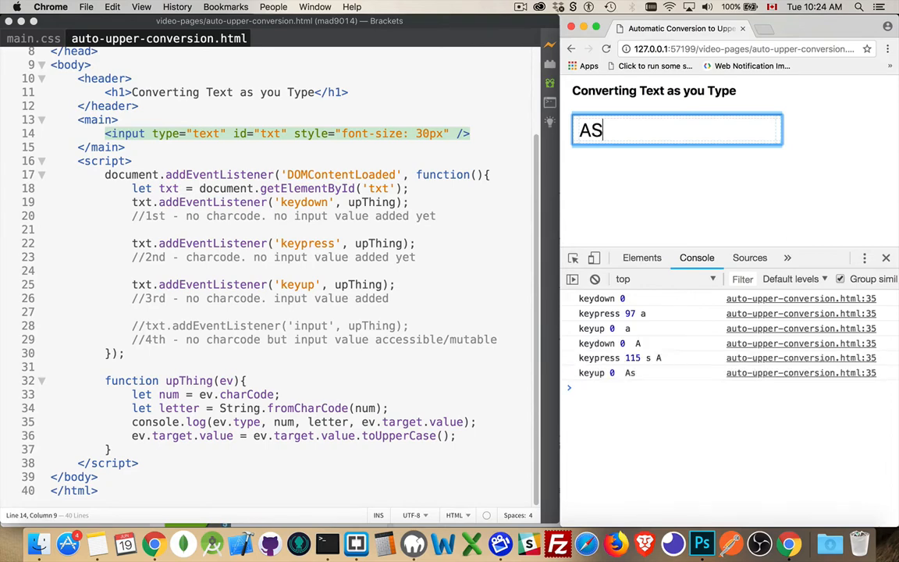
mouse_move(659, 373)
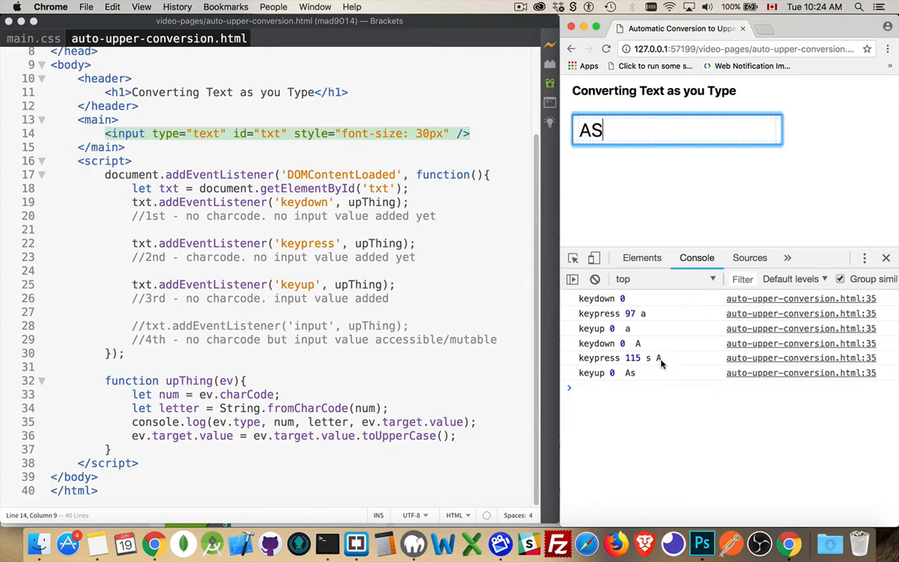
mouse_move(658, 361)
text(//)
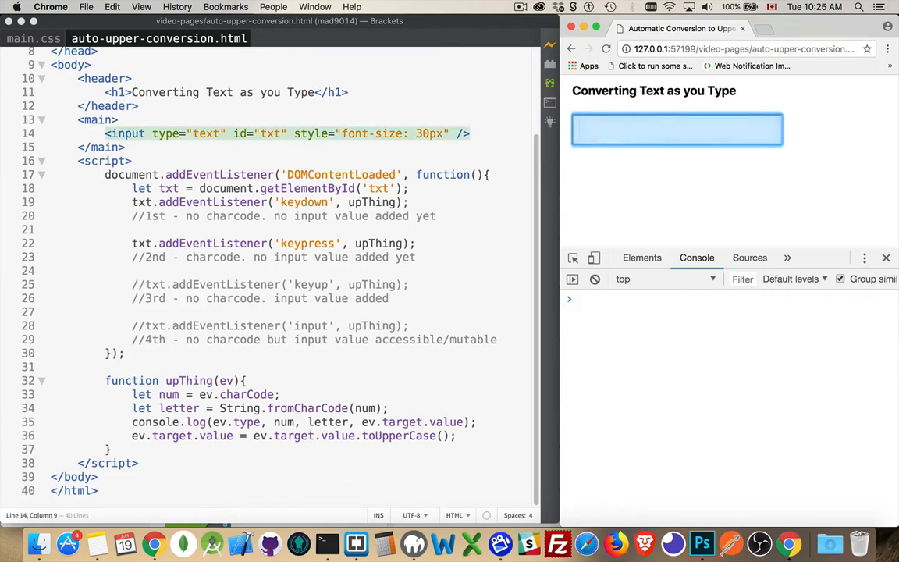
- Test with as, comment out a listener with //, then enter asdfghj in the field
text(as)
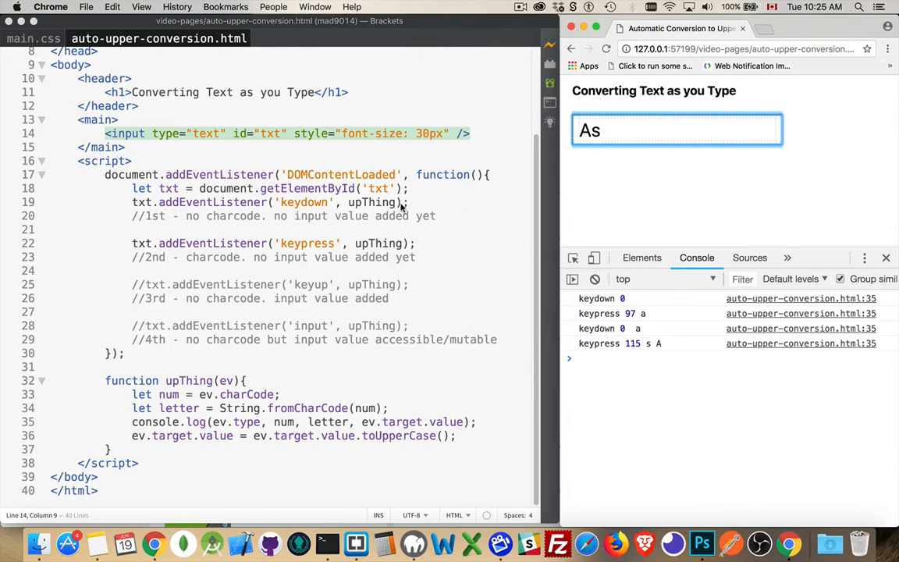
mouse_move(115, 185)
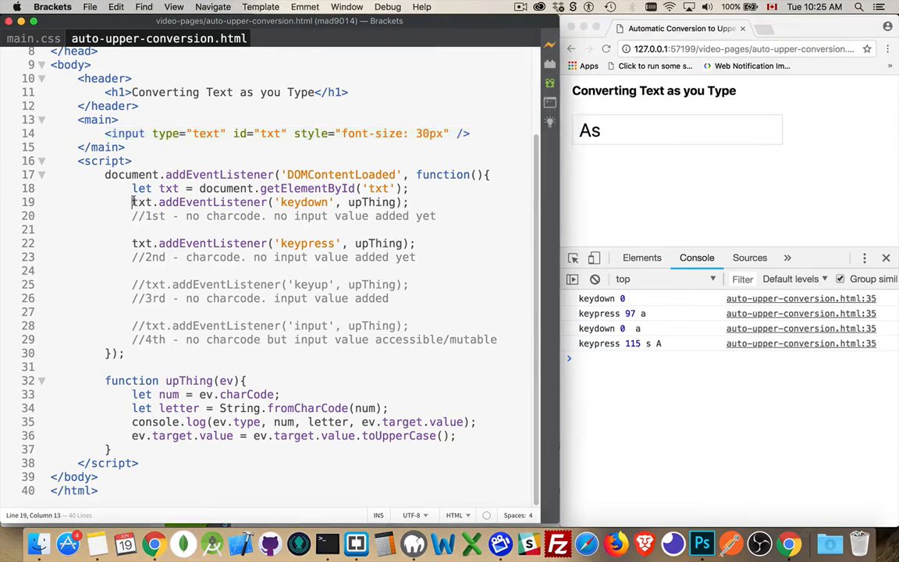
text(//)
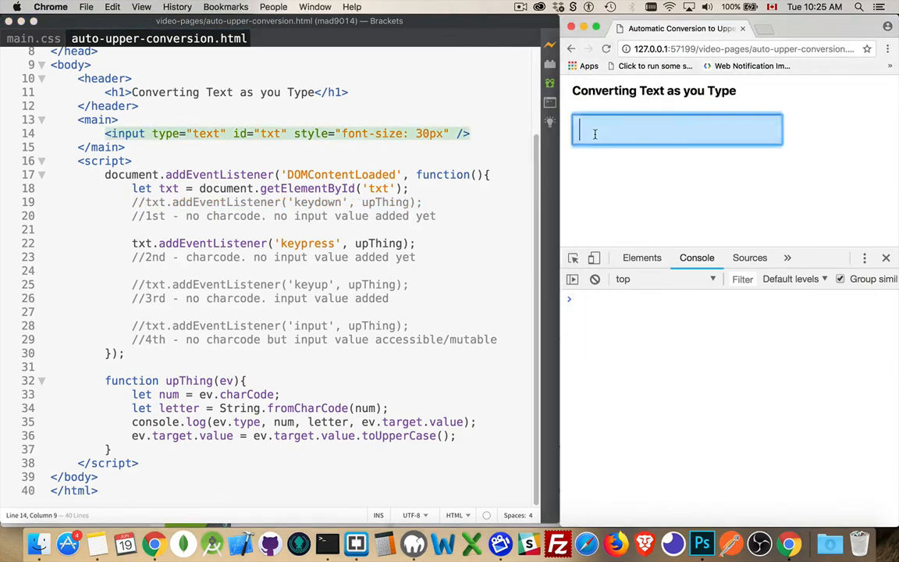
text(asdf)
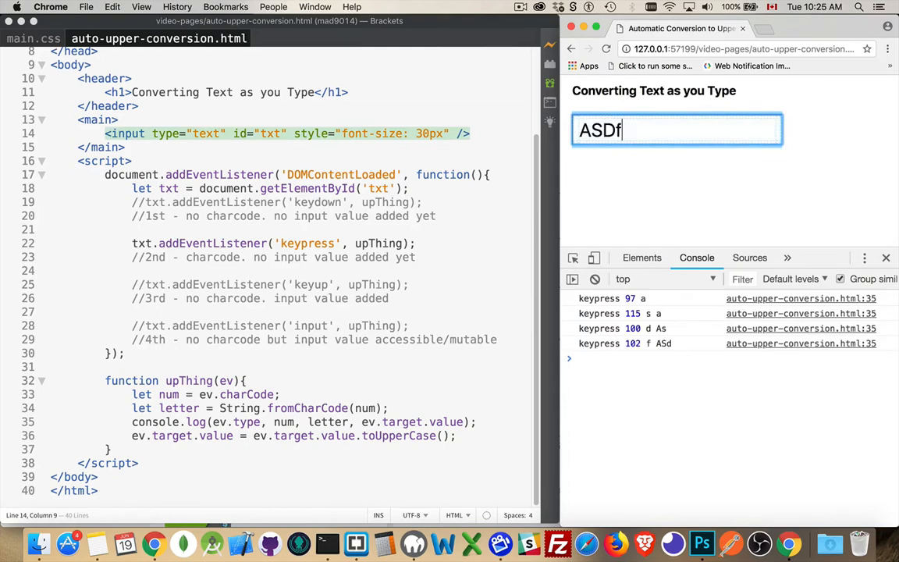
text(ghj)
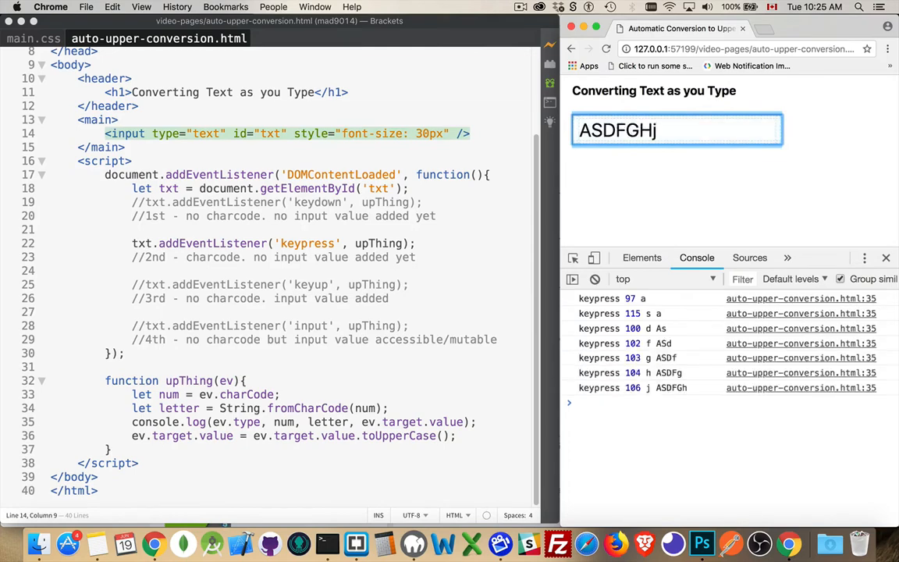
mouse_move(688, 395)
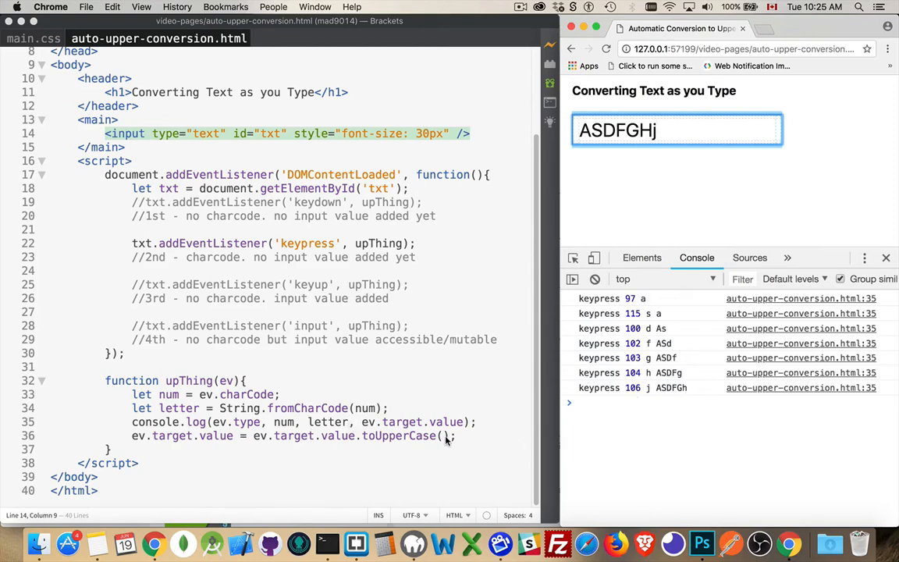
mouse_move(435, 452)
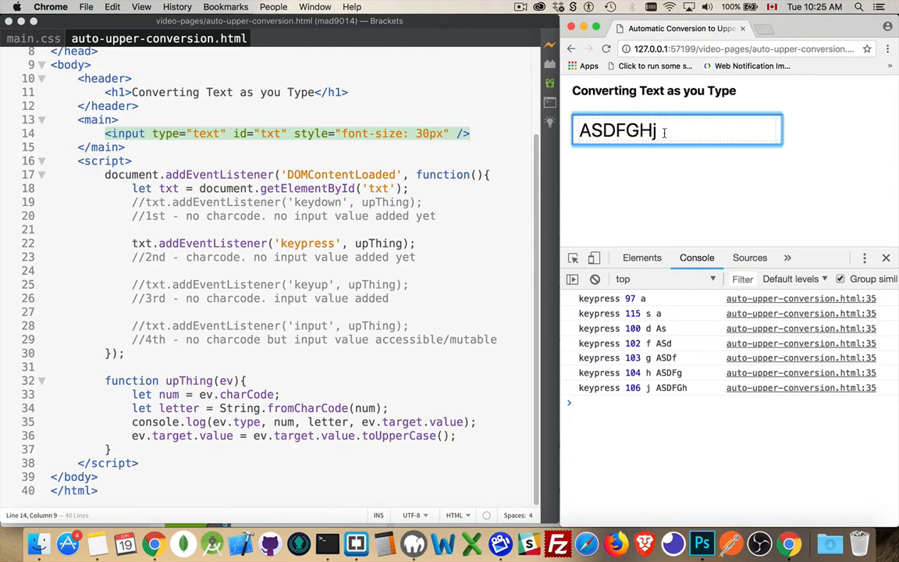
mouse_move(143, 202)
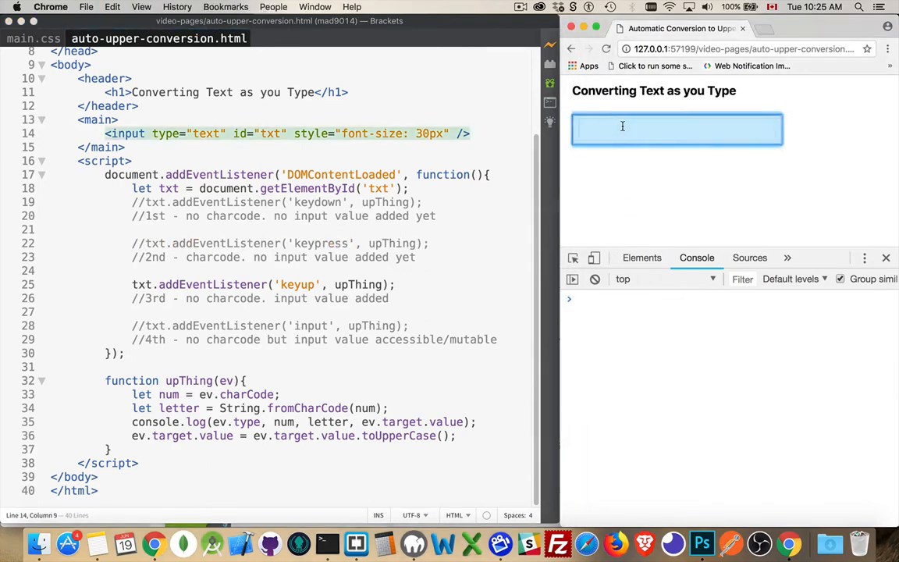
- Enter ASDFGHJ in the field for the keyup-only version, then return to the listener lines
text(ASDFg)
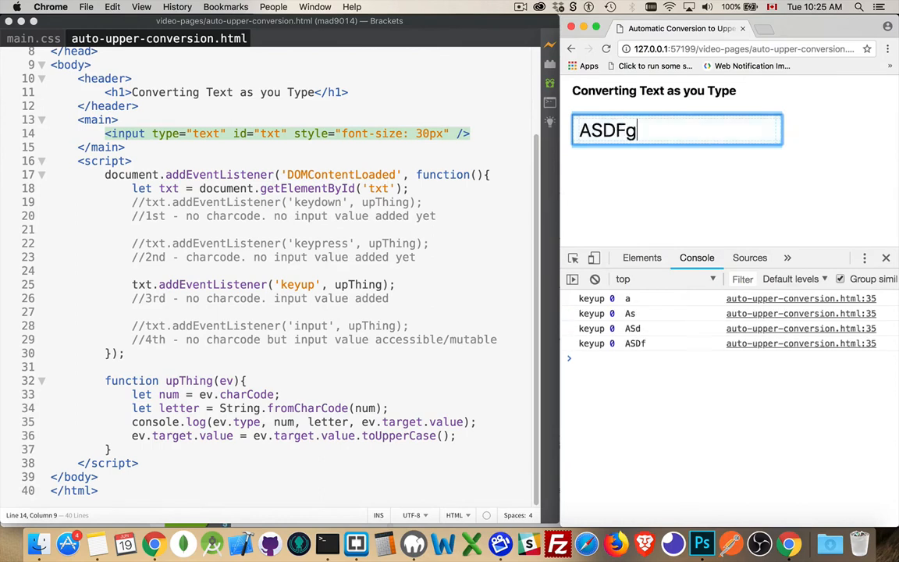
text(hj)
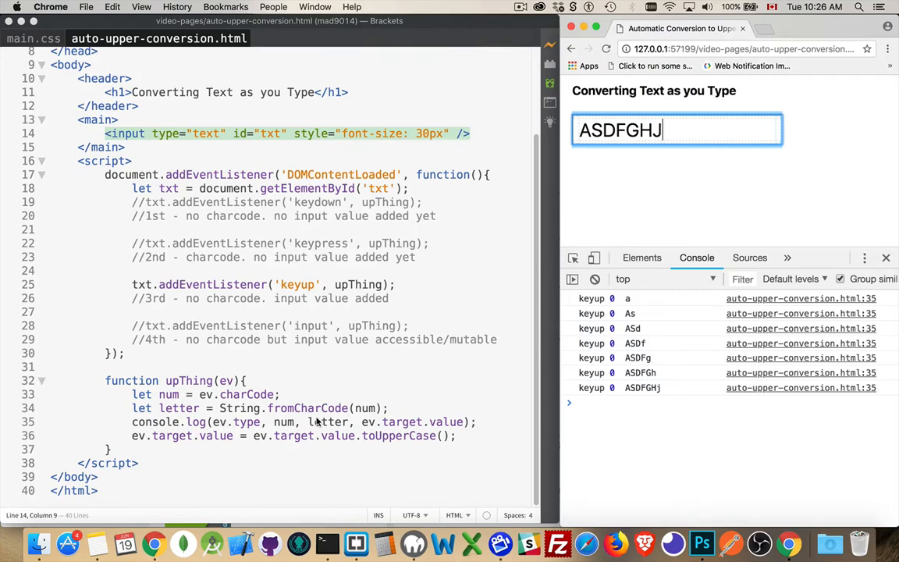
mouse_move(412, 440)
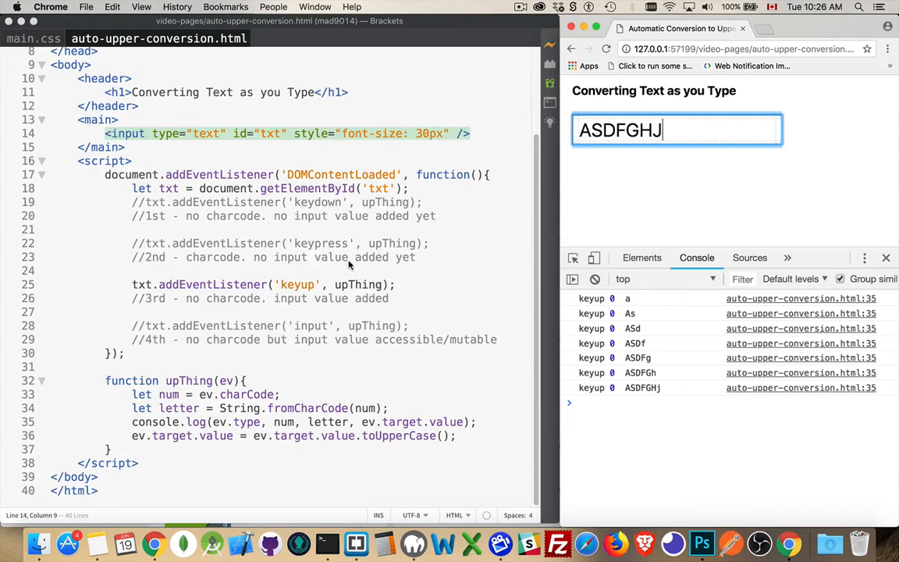
mouse_move(312, 186)
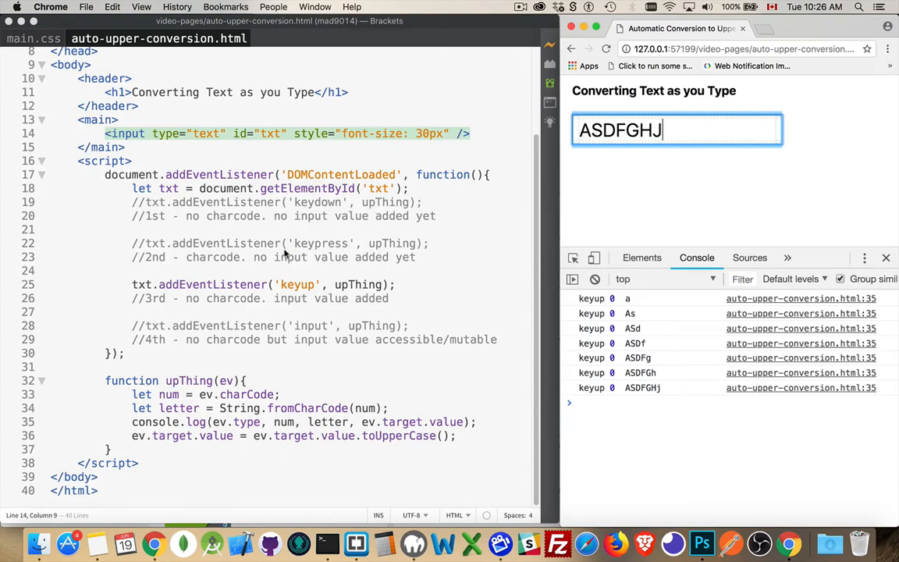
click(143, 243)
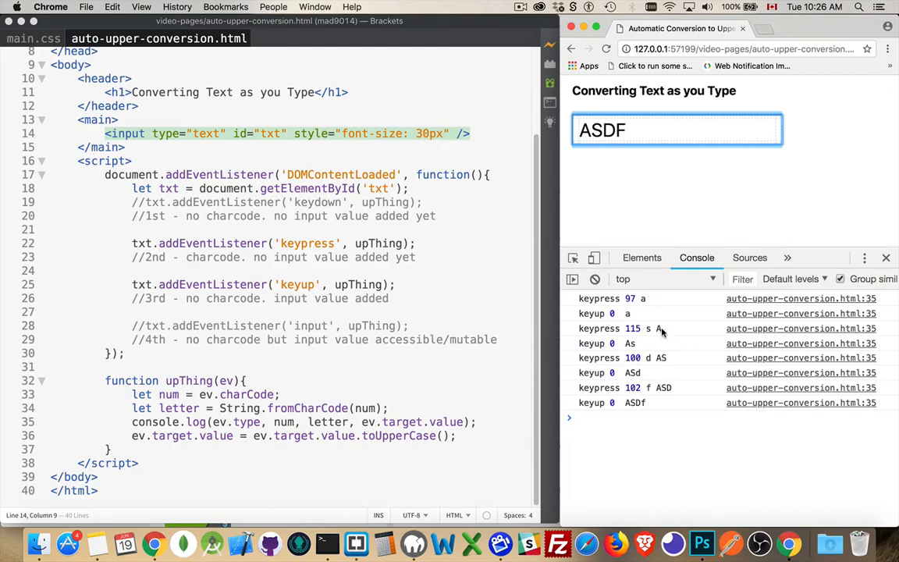
mouse_move(610, 414)
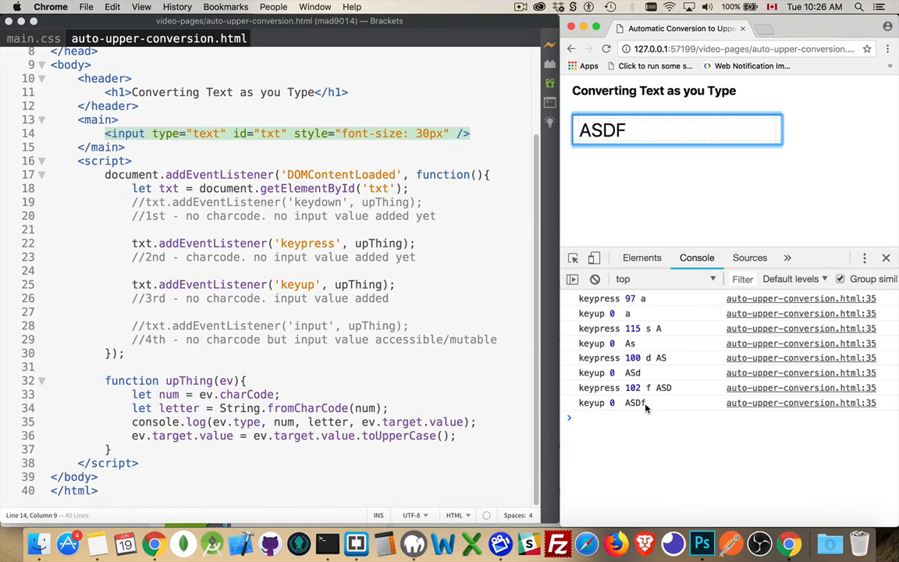
mouse_move(649, 405)
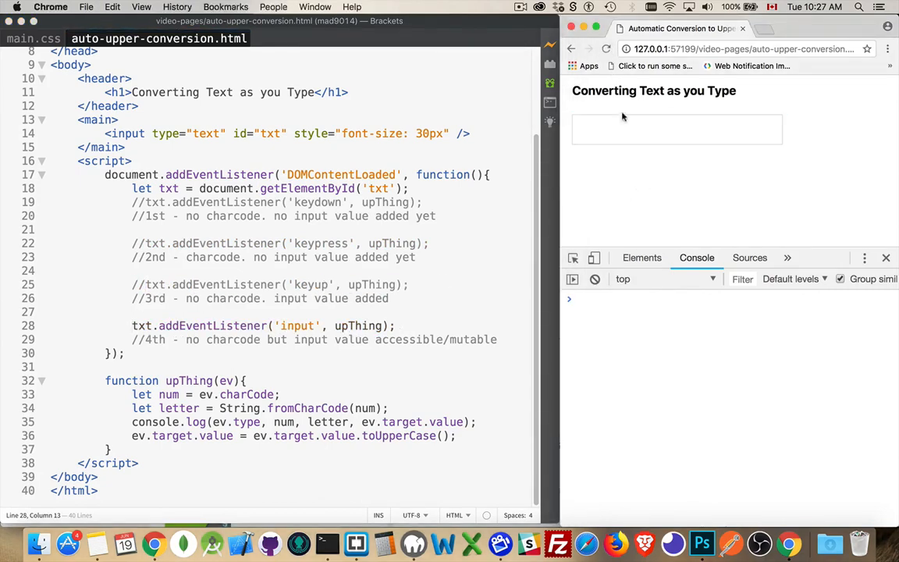
- Enter asDFG in the text box so the console logs input events with undefined charCodes
text(as)
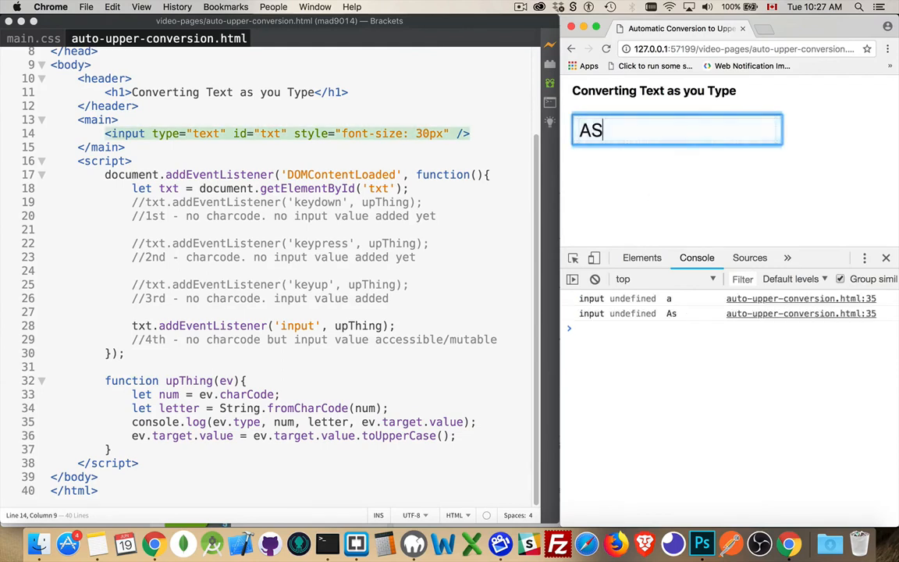
text(DFG)
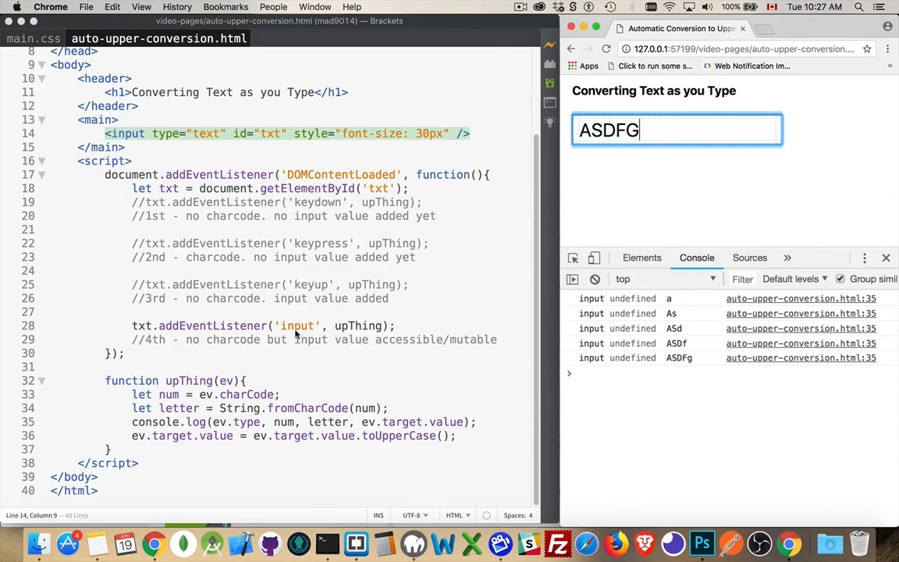
mouse_move(303, 365)
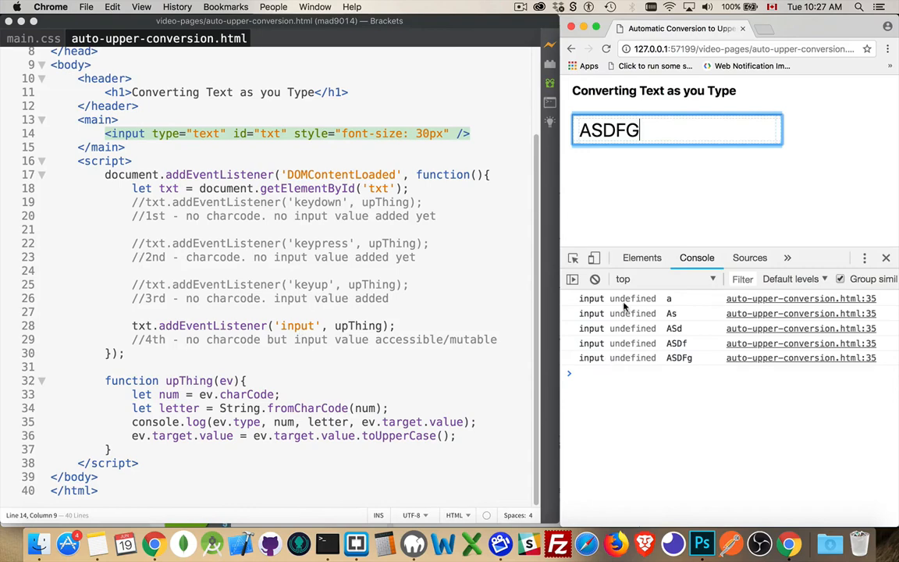
mouse_move(642, 359)
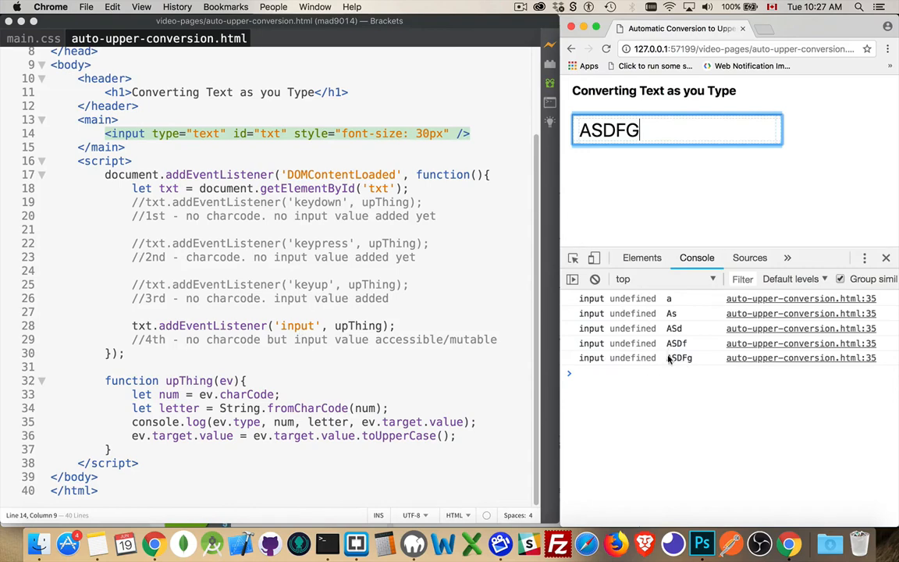
mouse_move(668, 367)
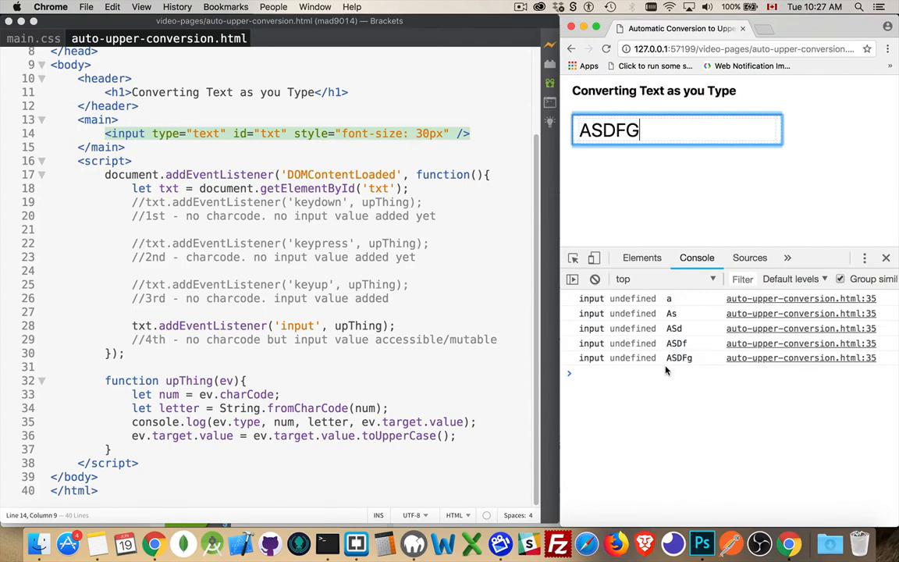
mouse_move(658, 346)
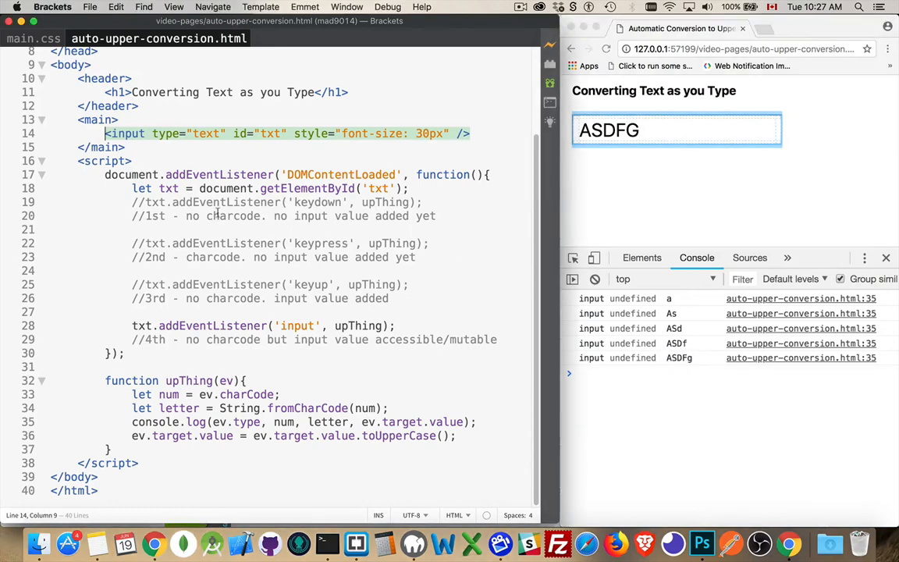
mouse_move(425, 318)
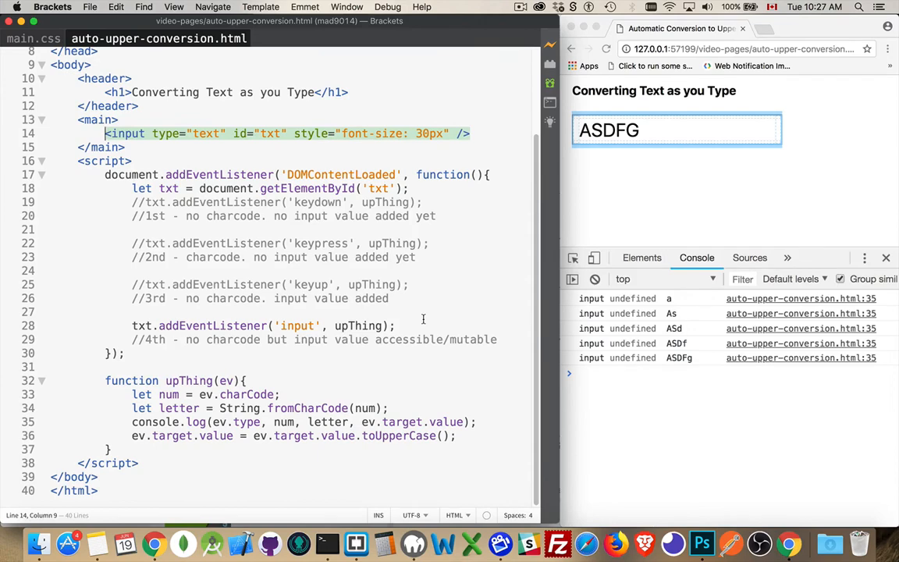
mouse_move(265, 303)
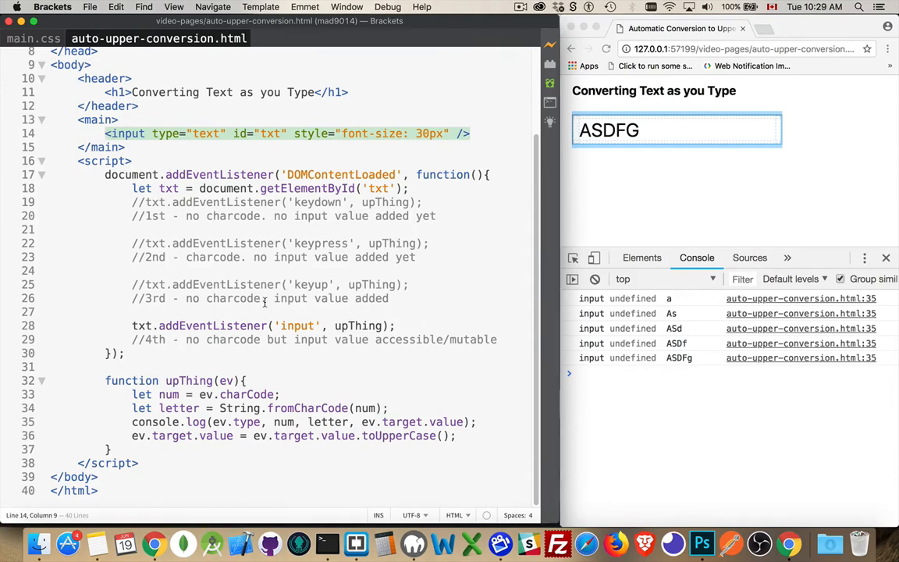